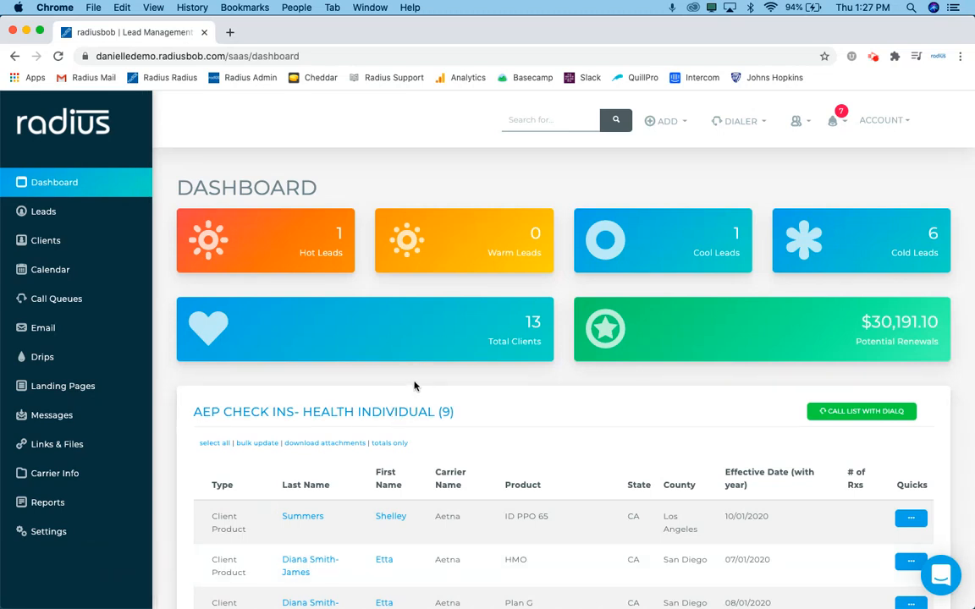
{"action": "mouse_move", "coordinate": [426, 383]}
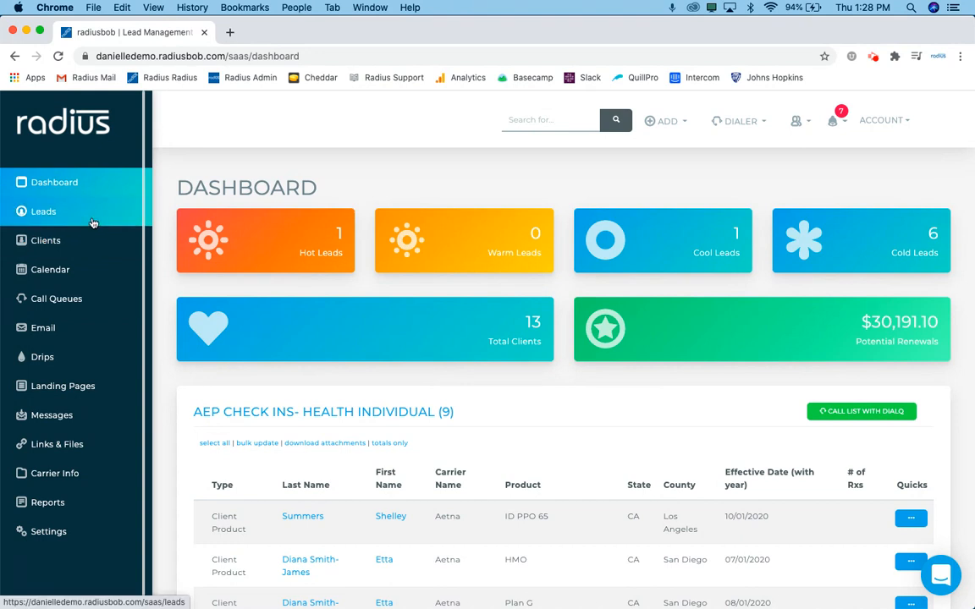
{"action": "mouse_move", "coordinate": [54, 222]}
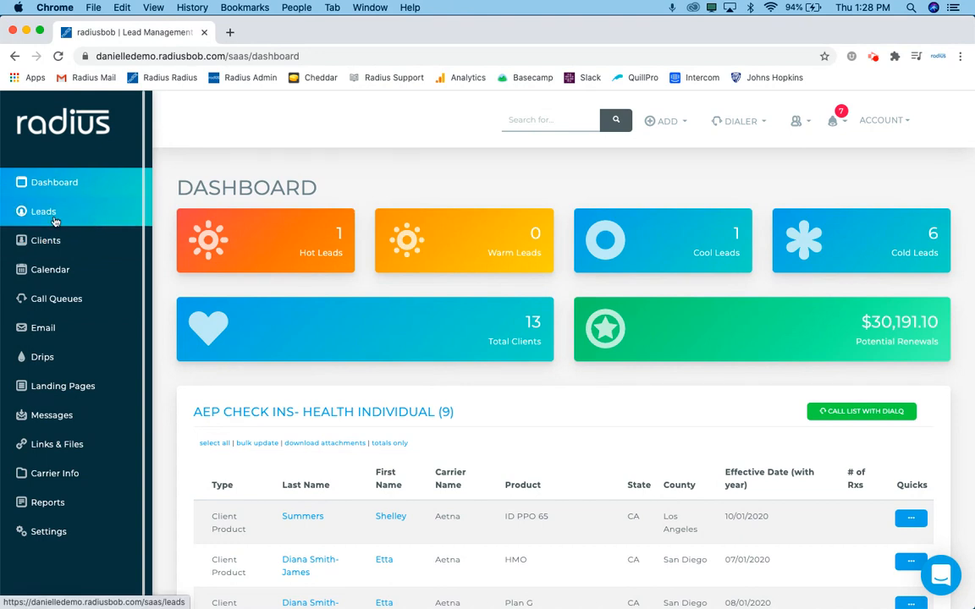
Visit the Lead List, glance at the Client List, and return to the Lead List
{"action": "left_click", "coordinate": [44, 210]}
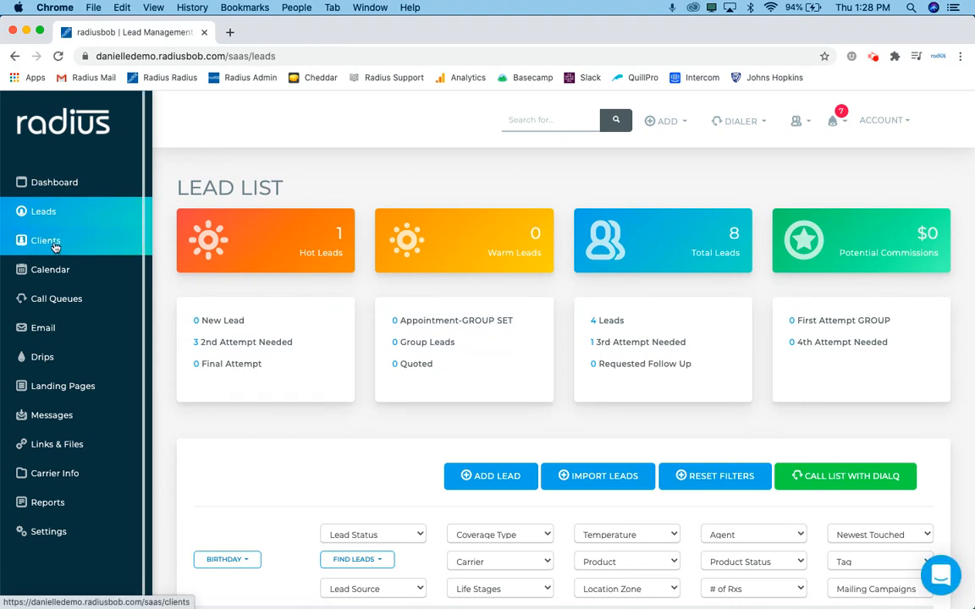
{"action": "left_click", "coordinate": [46, 241]}
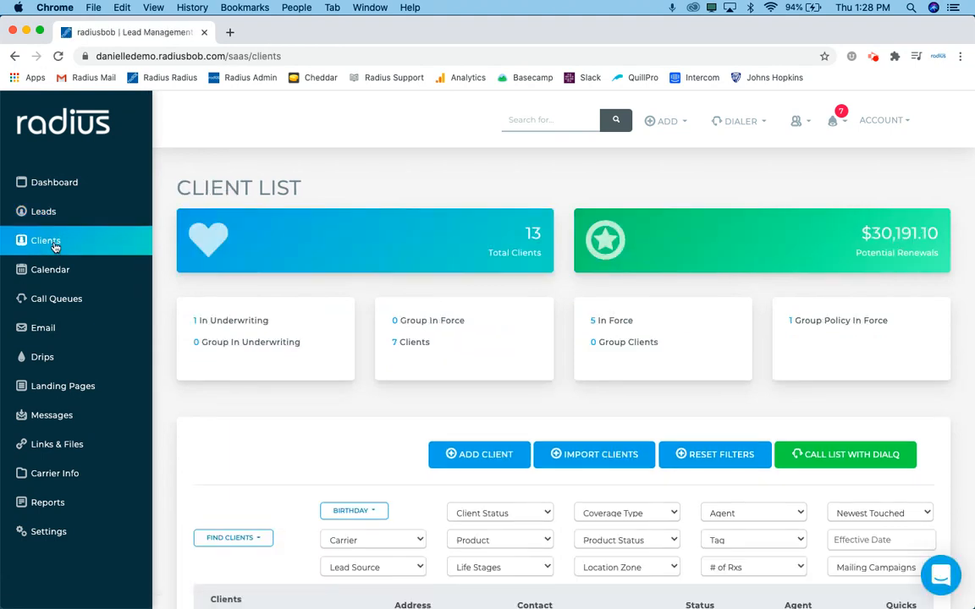
{"action": "left_click", "coordinate": [44, 210]}
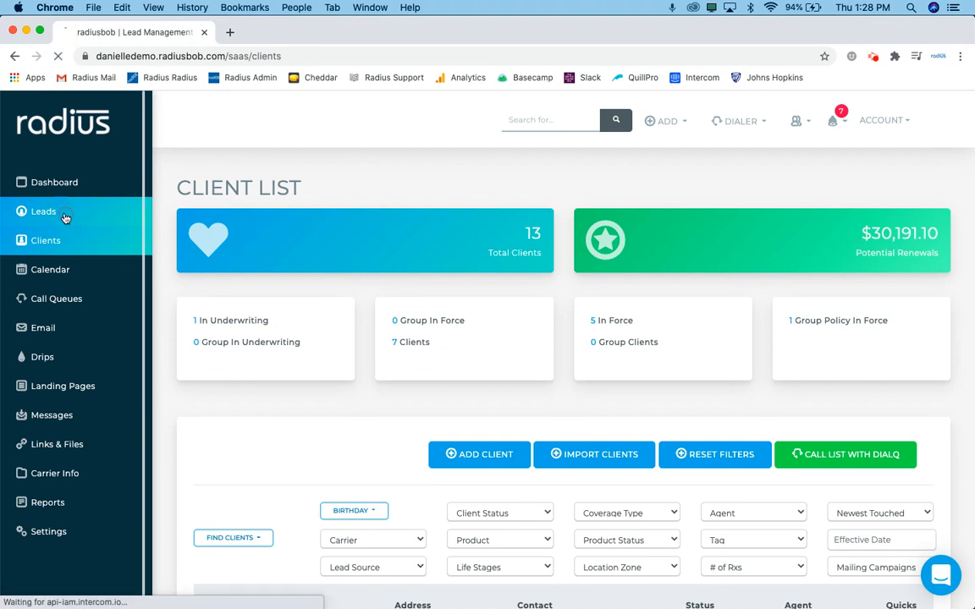
{"action": "left_click", "coordinate": [44, 210]}
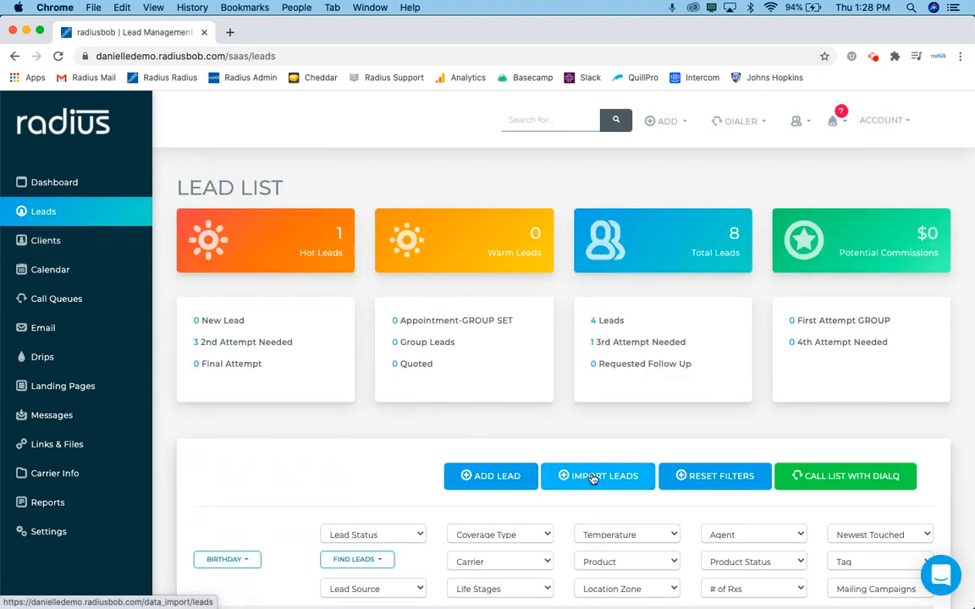
Start Import Leads and download the Sample.csv file from the Pro Tip box
{"action": "left_click", "coordinate": [597, 475]}
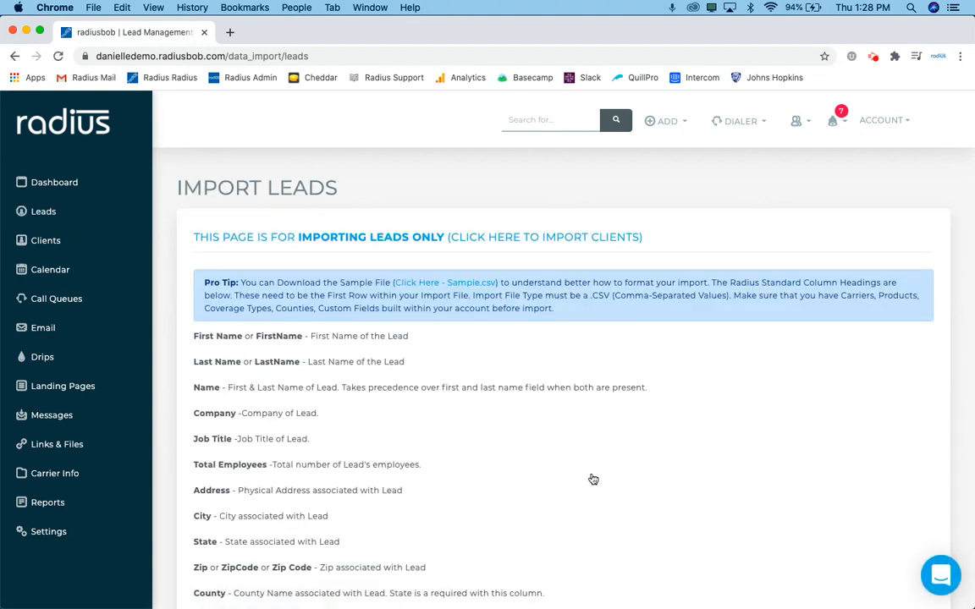
{"action": "mouse_move", "coordinate": [599, 434]}
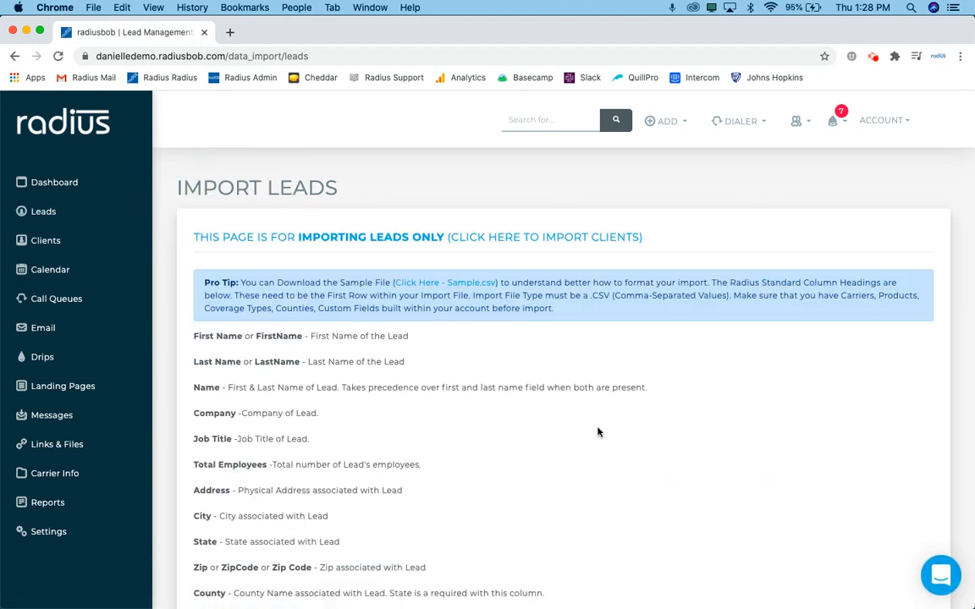
{"action": "mouse_move", "coordinate": [593, 400]}
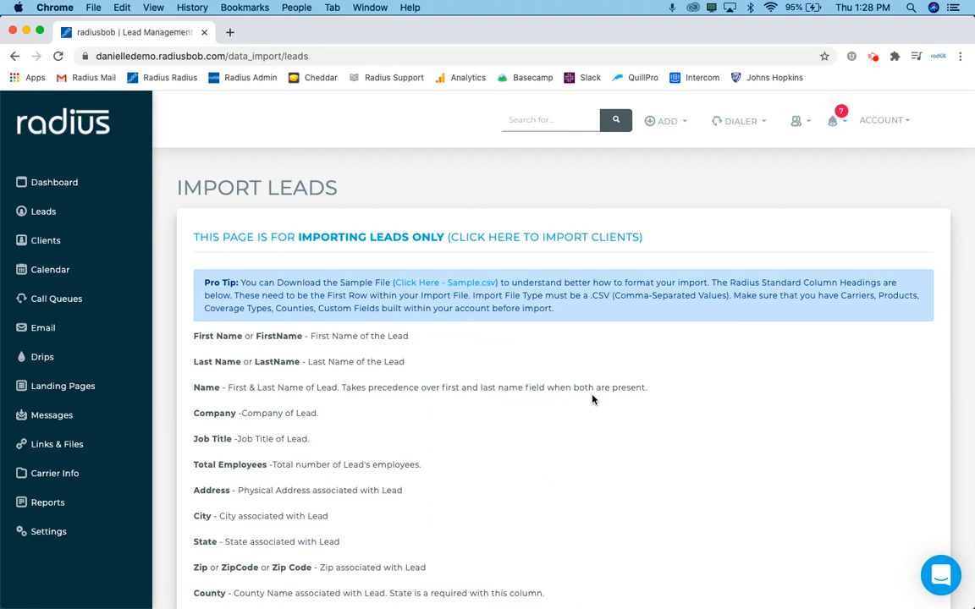
{"action": "mouse_move", "coordinate": [565, 313]}
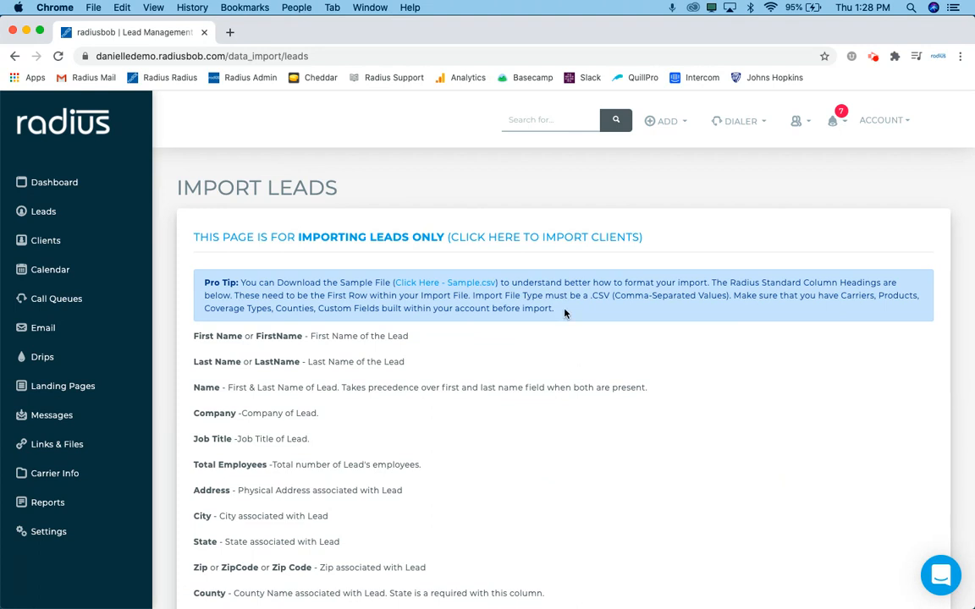
{"action": "mouse_move", "coordinate": [500, 294]}
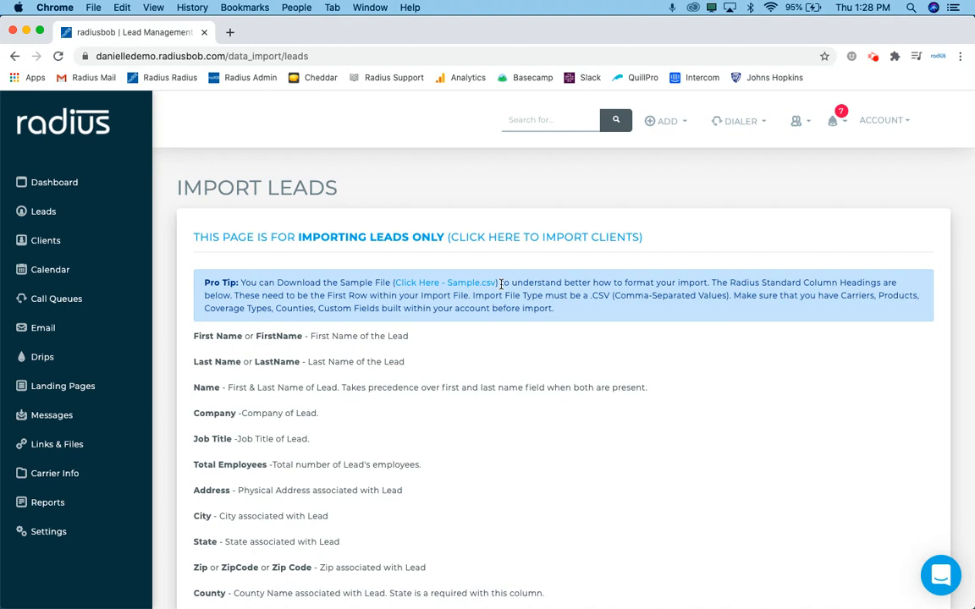
{"action": "double_click", "coordinate": [443, 281]}
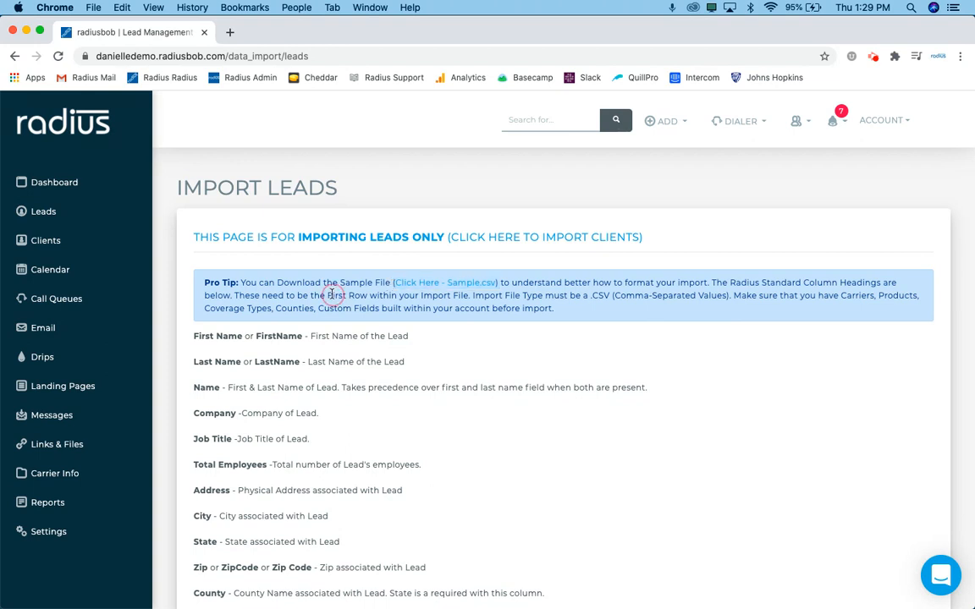
{"action": "scroll", "scroll_direction": "down", "scroll_amount": 3}
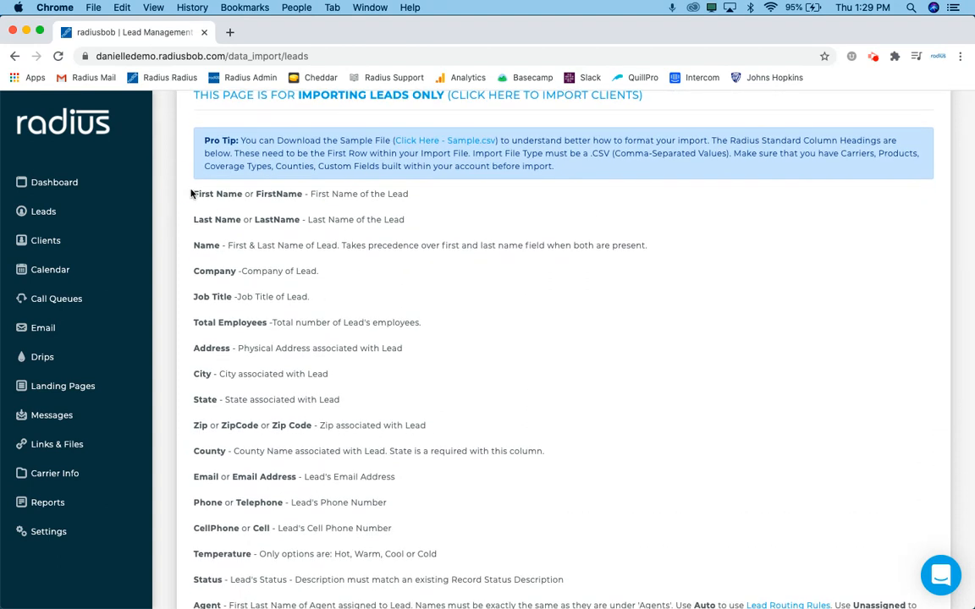
{"action": "left_click_drag", "start_coordinate": [193, 193], "coordinate": [256, 451]}
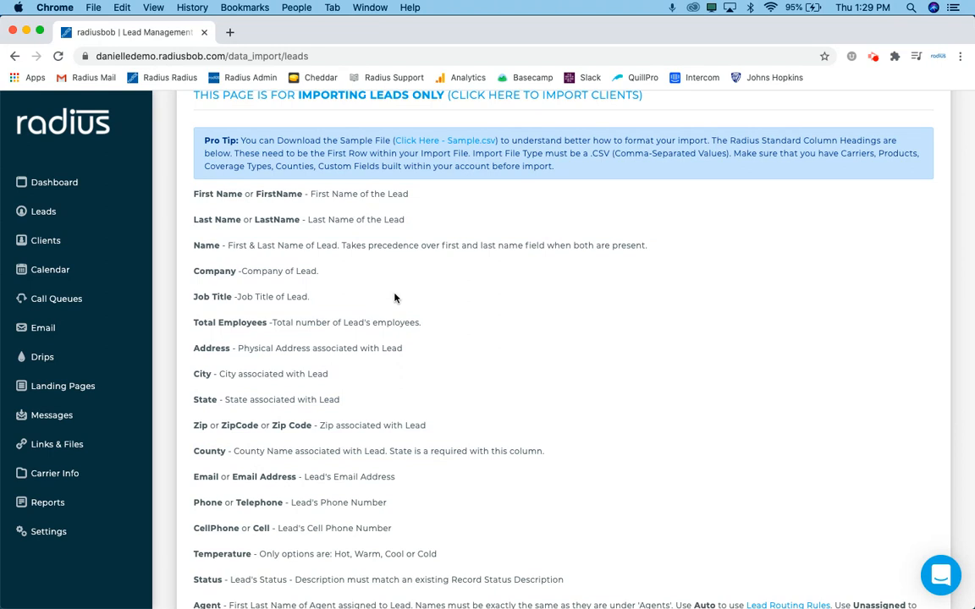
{"action": "mouse_move", "coordinate": [344, 293]}
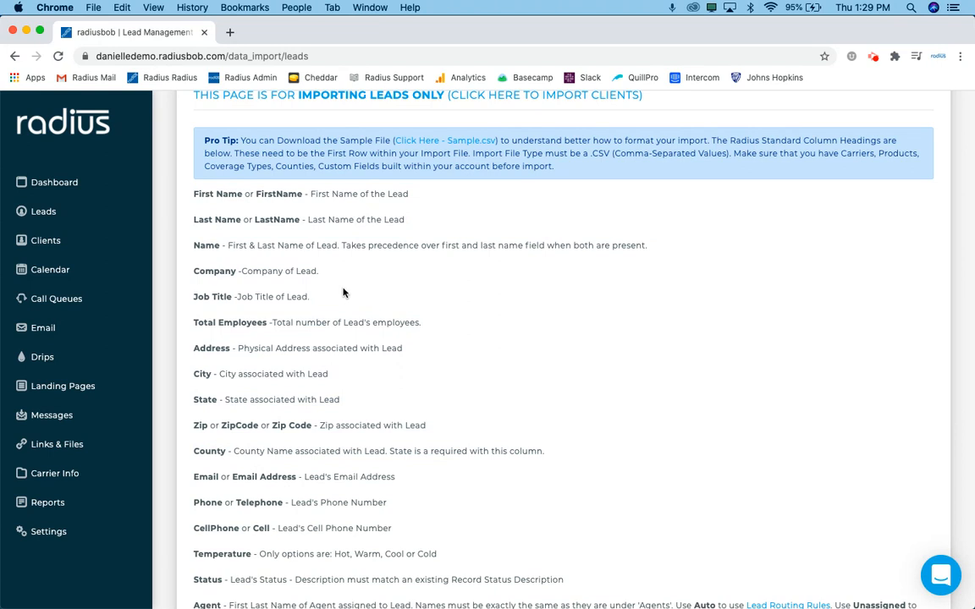
{"action": "mouse_move", "coordinate": [249, 257]}
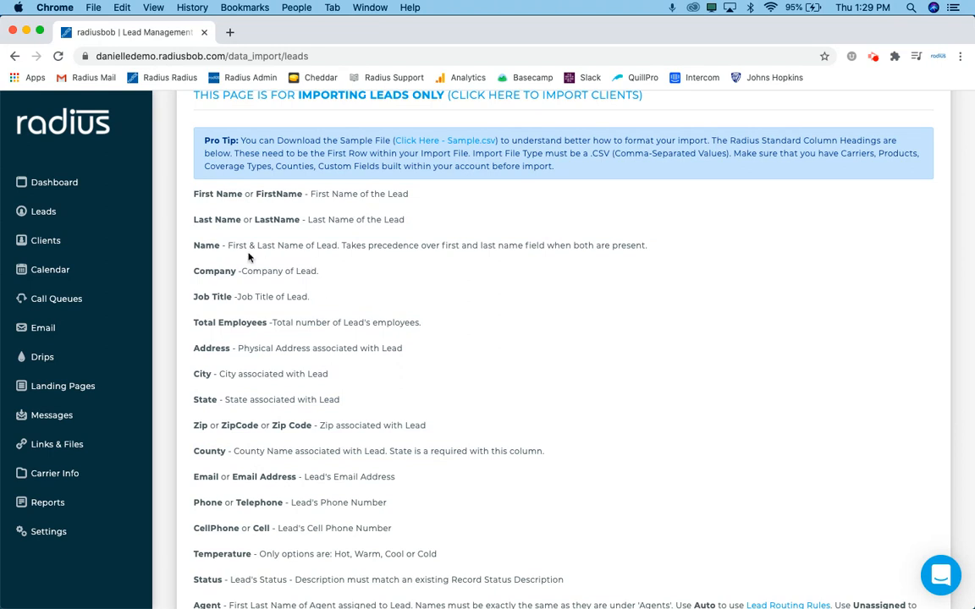
{"action": "double_click", "coordinate": [217, 220]}
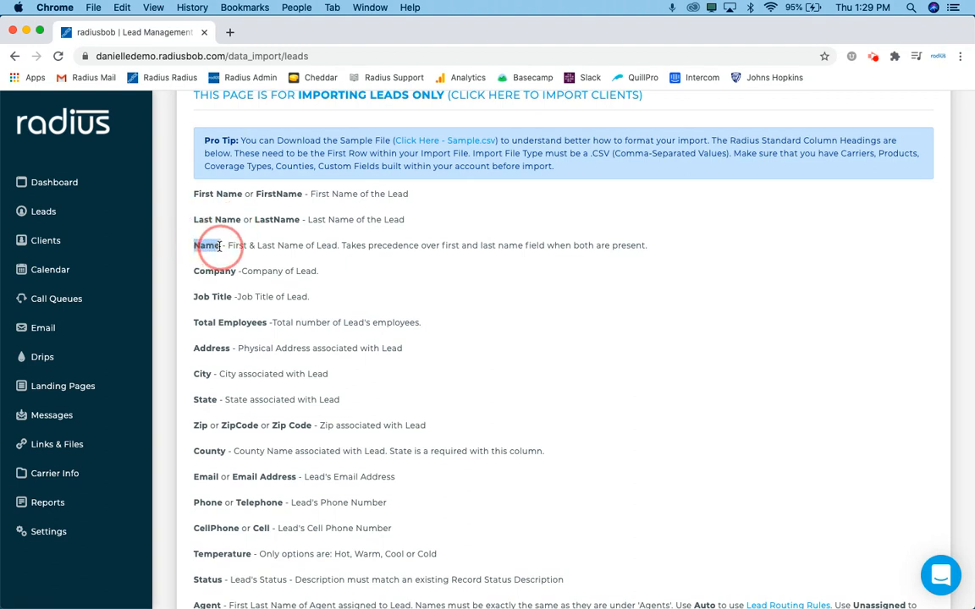
{"action": "double_click", "coordinate": [206, 243]}
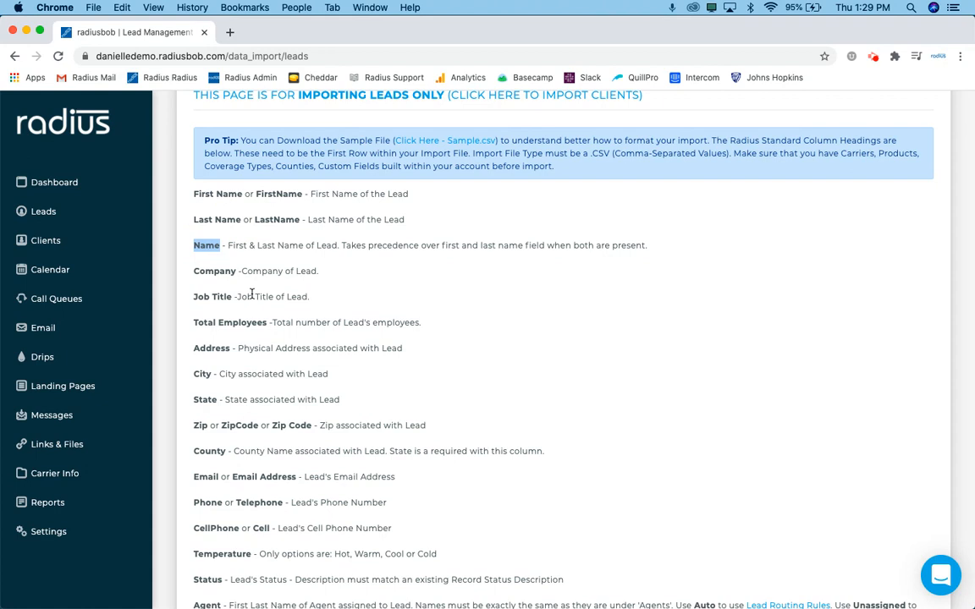
{"action": "mouse_move", "coordinate": [325, 332]}
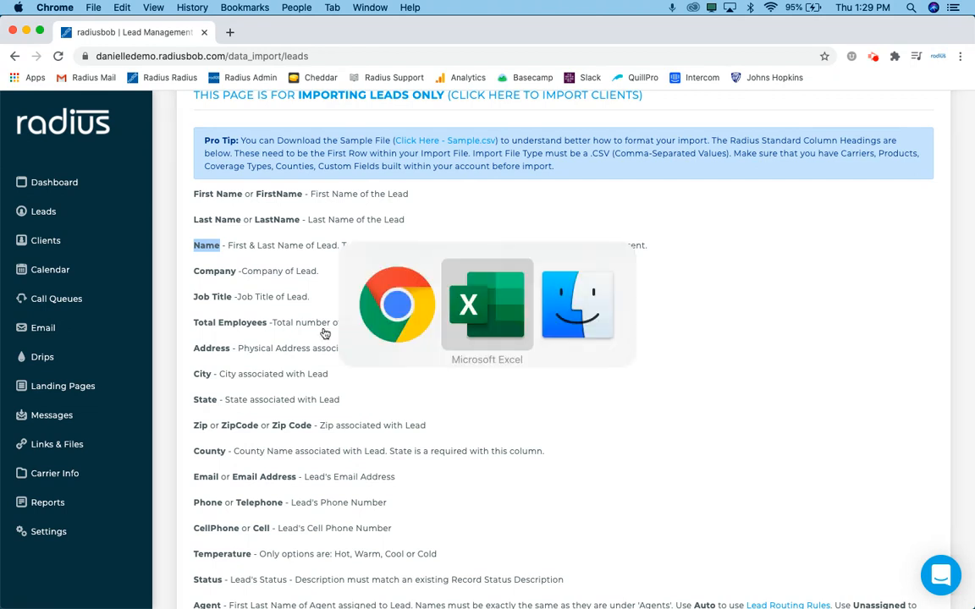
Review the sample sheet's Address and County headings and the Maricopa / New Lead example values
{"action": "left_click", "coordinate": [487, 303]}
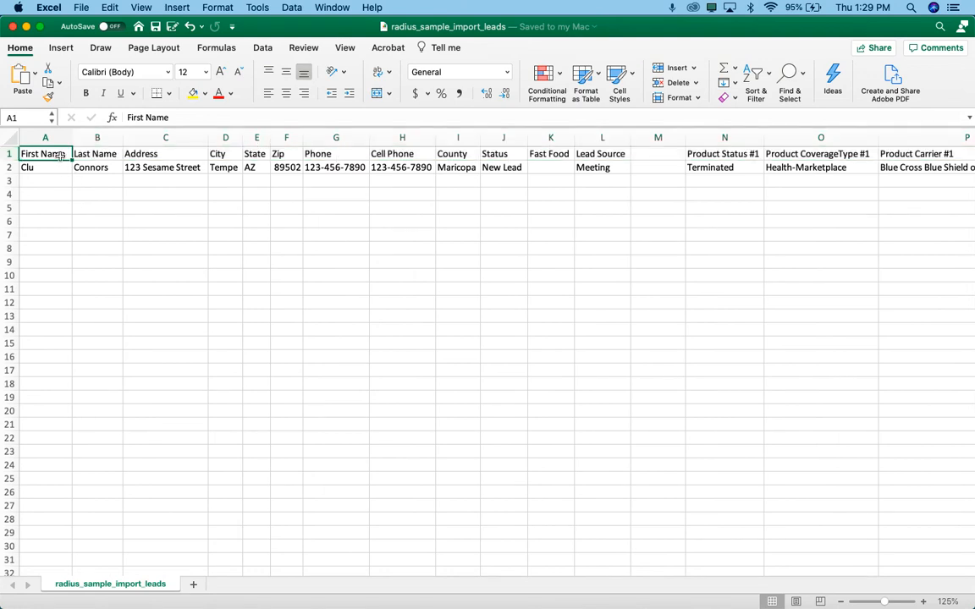
{"action": "left_click", "coordinate": [166, 152]}
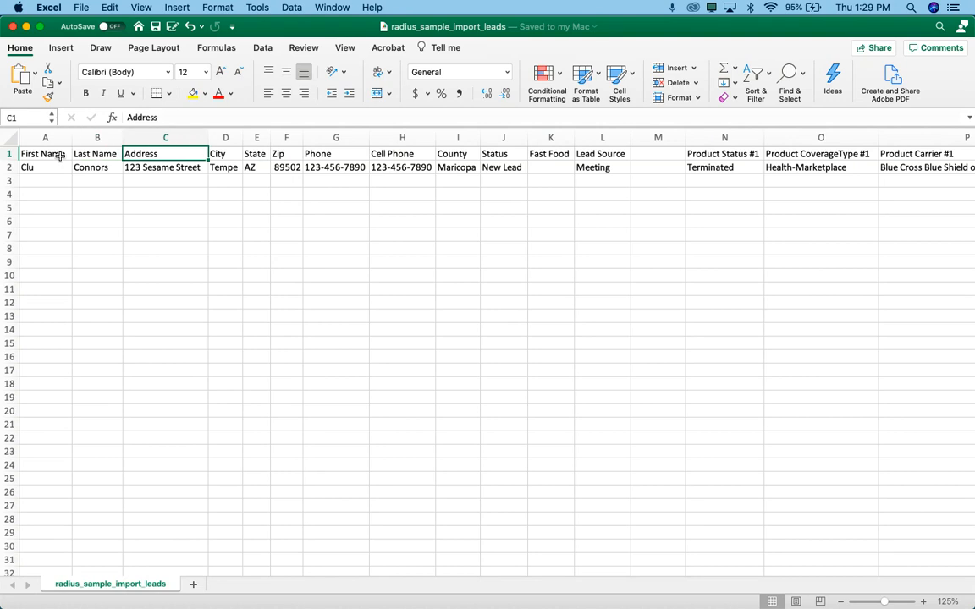
{"action": "left_click", "coordinate": [225, 153]}
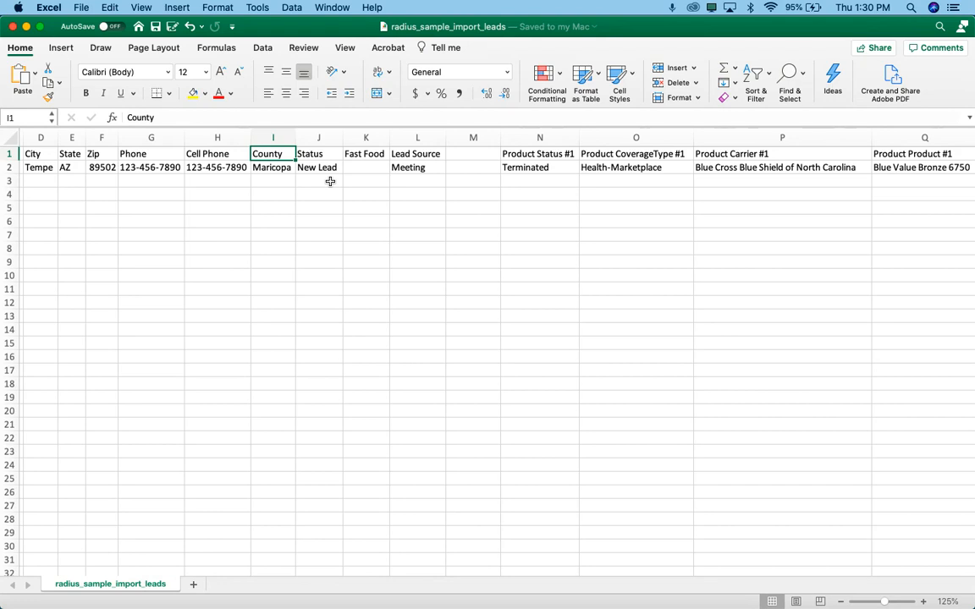
{"action": "left_click", "coordinate": [271, 168]}
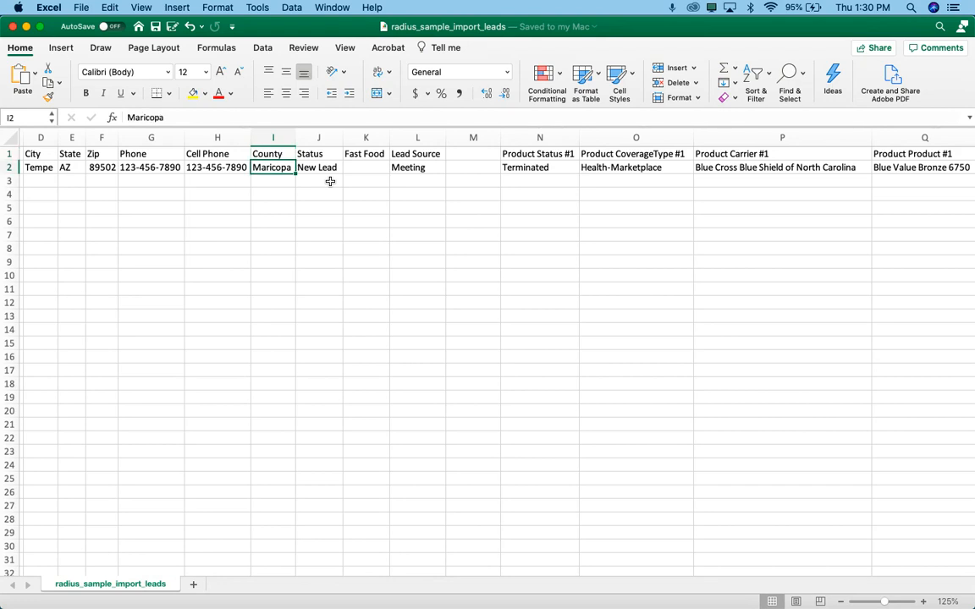
{"action": "left_click", "coordinate": [318, 167]}
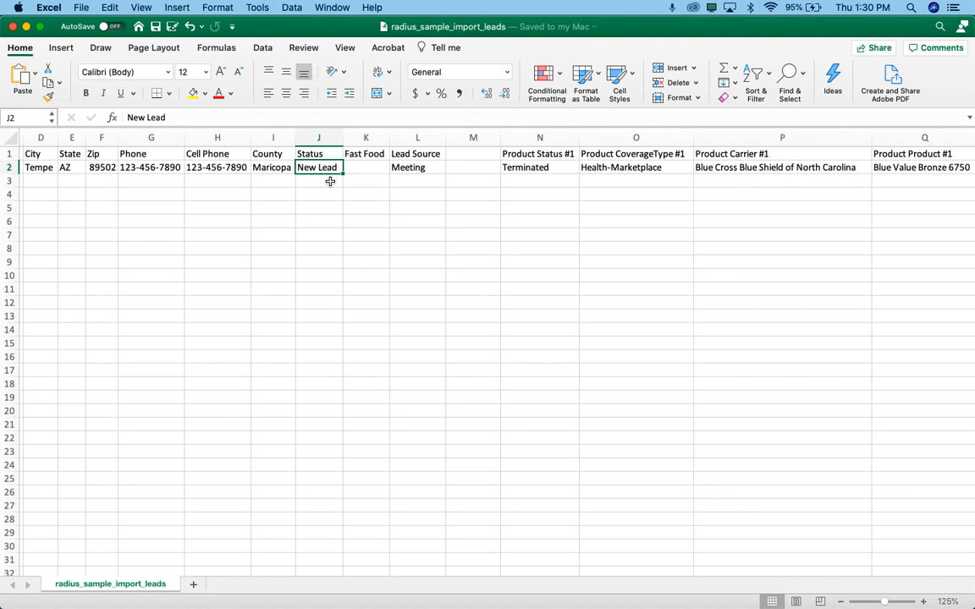
Review the custom Fast Food column, the Lead Source heading and the remaining columns to the right
{"action": "left_click", "coordinate": [366, 167]}
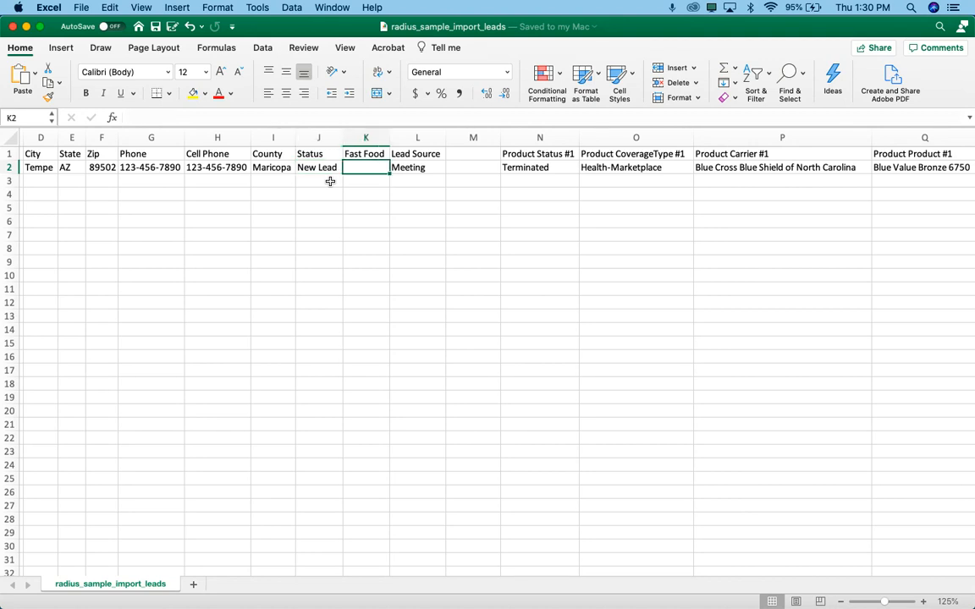
{"action": "left_click", "coordinate": [366, 152]}
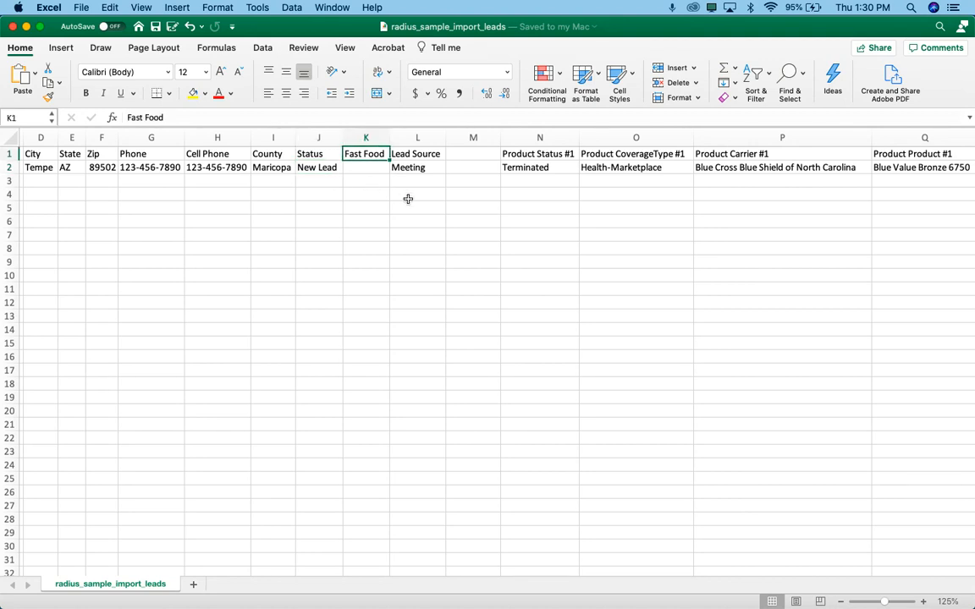
{"action": "left_click", "coordinate": [416, 152]}
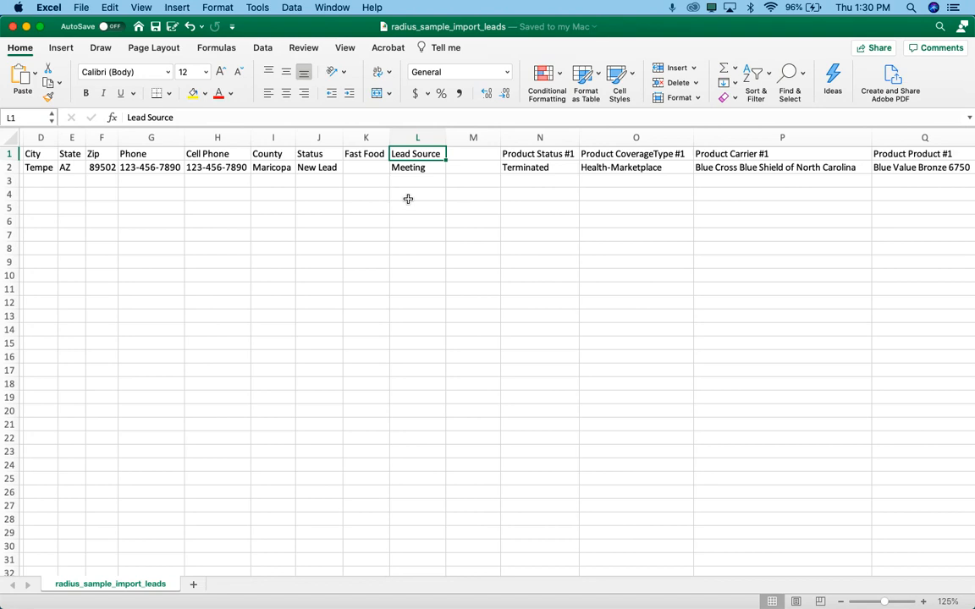
{"action": "left_click", "coordinate": [474, 168]}
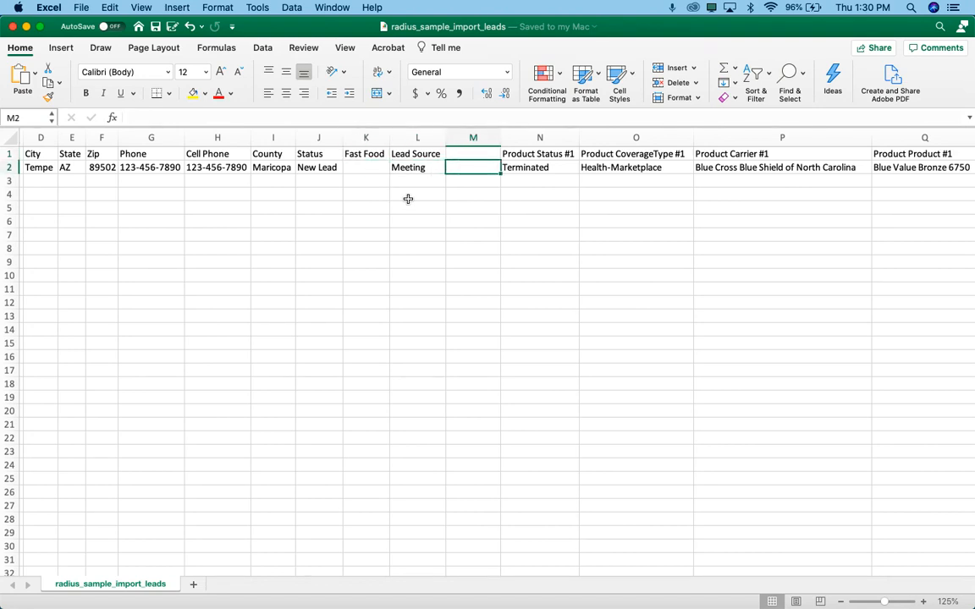
{"action": "scroll", "scroll_direction": "right", "scroll_amount": 3}
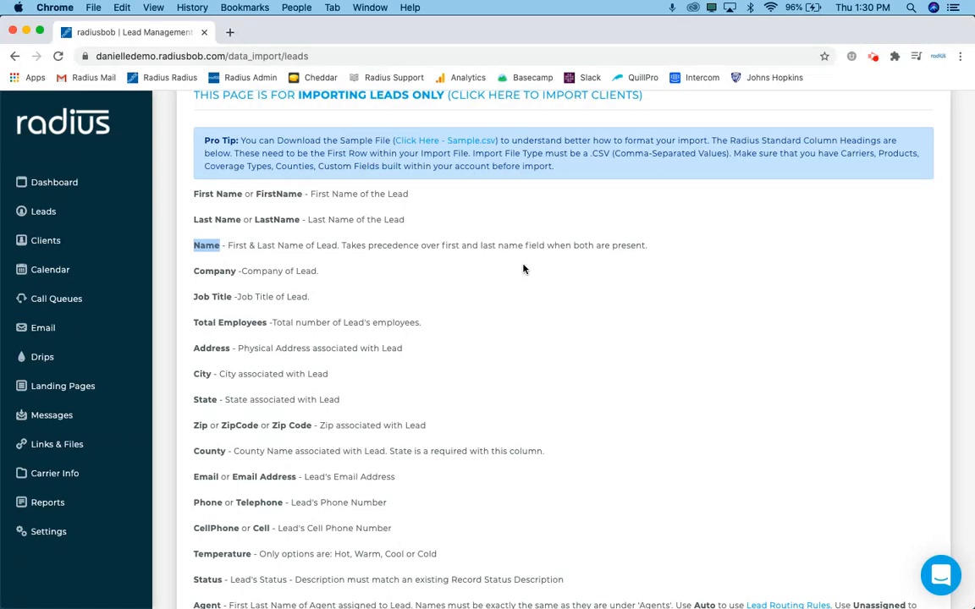
{"action": "scroll", "scroll_direction": "down", "scroll_amount": 3}
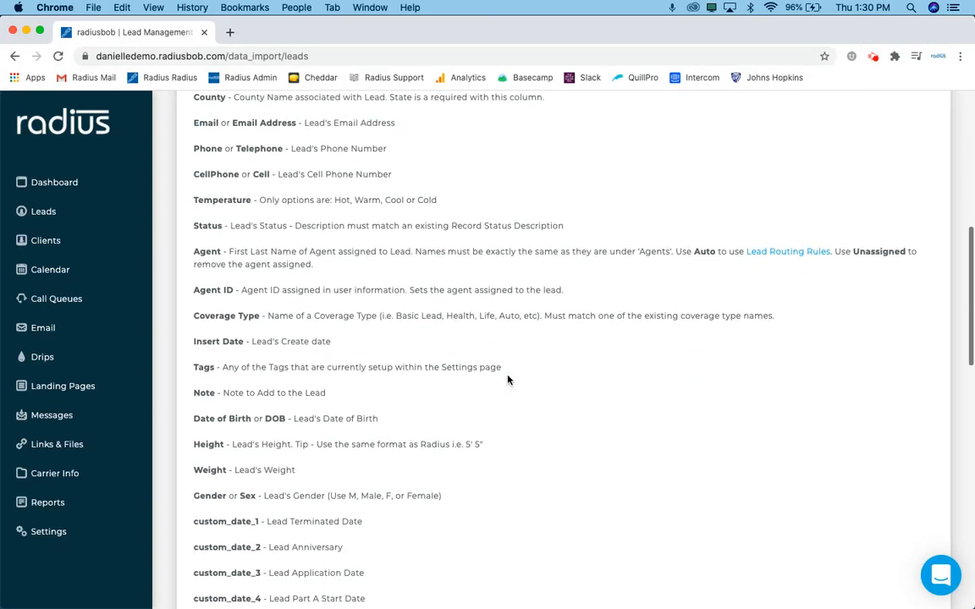
{"action": "scroll", "scroll_direction": "down", "scroll_amount": 3}
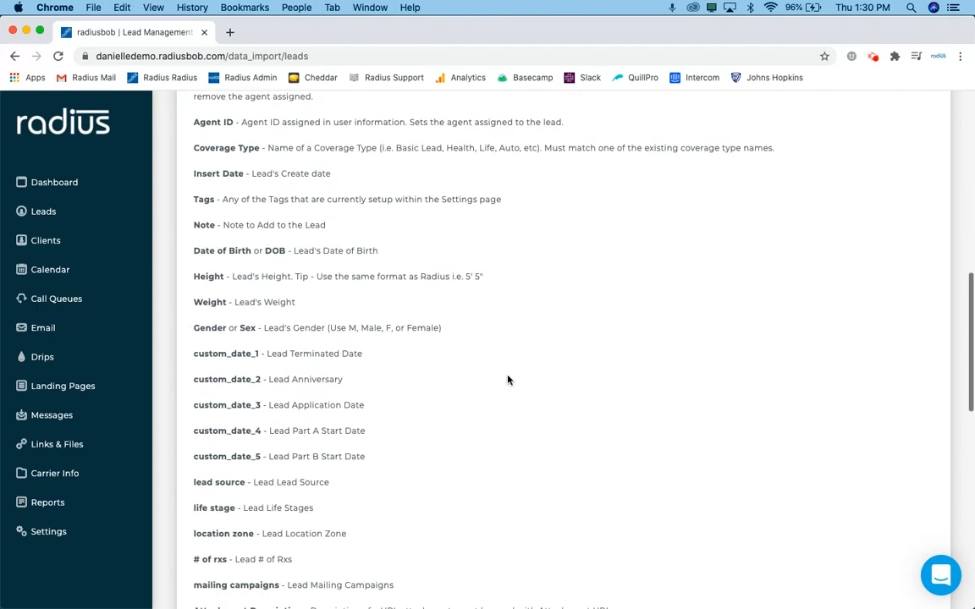
{"action": "scroll", "scroll_direction": "down", "scroll_amount": 3}
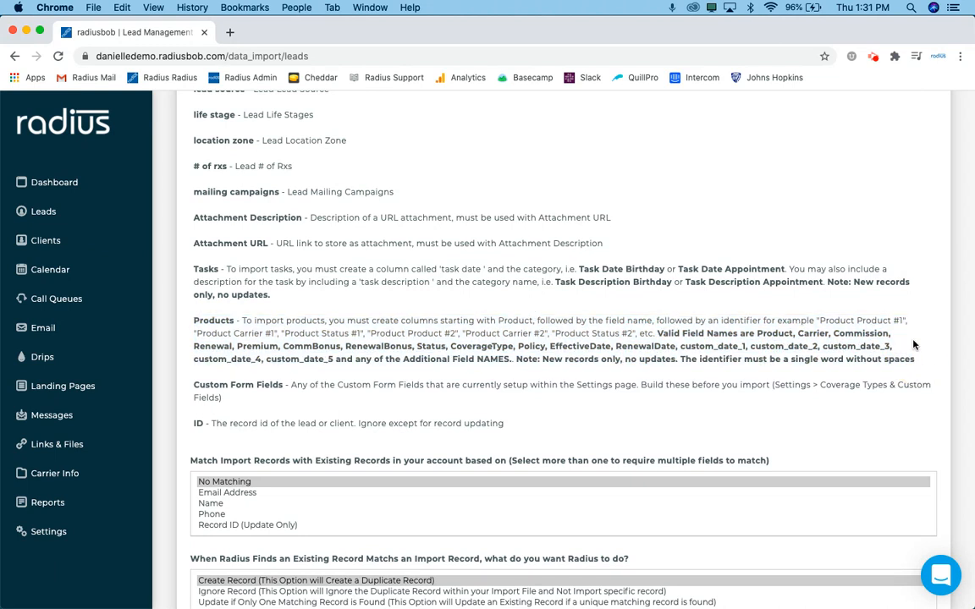
{"action": "double_click", "coordinate": [835, 321]}
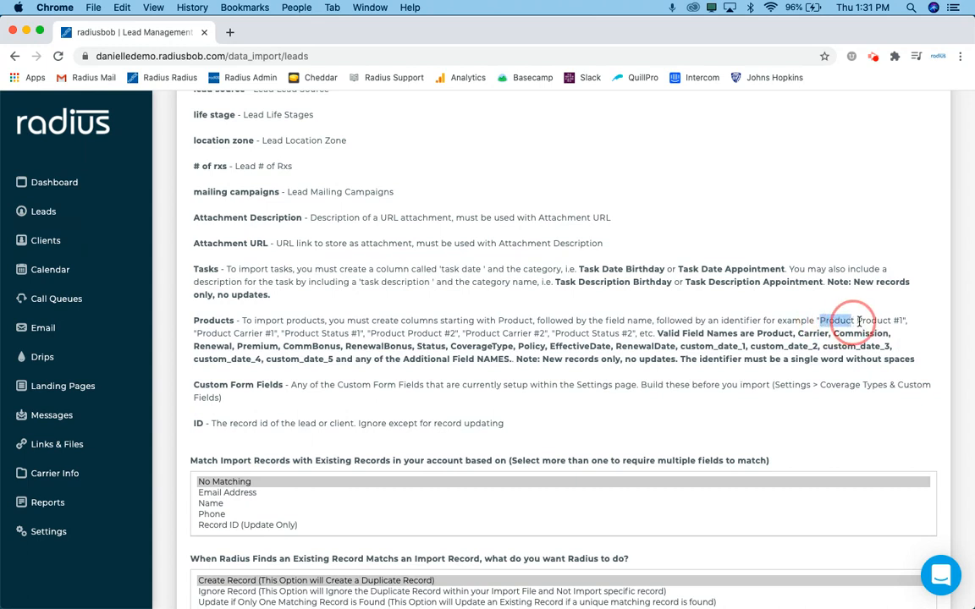
{"action": "double_click", "coordinate": [859, 320]}
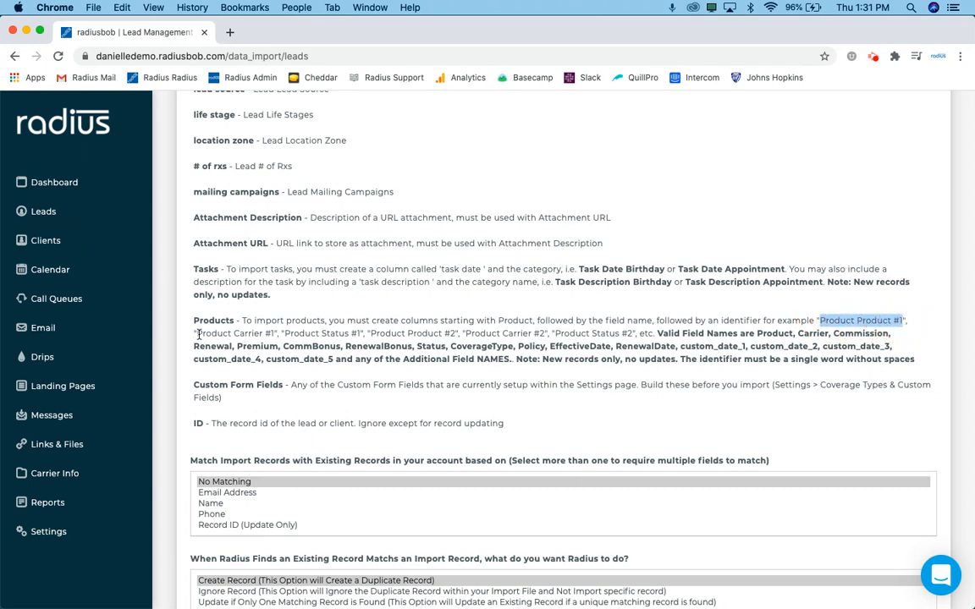
{"action": "double_click", "coordinate": [233, 332]}
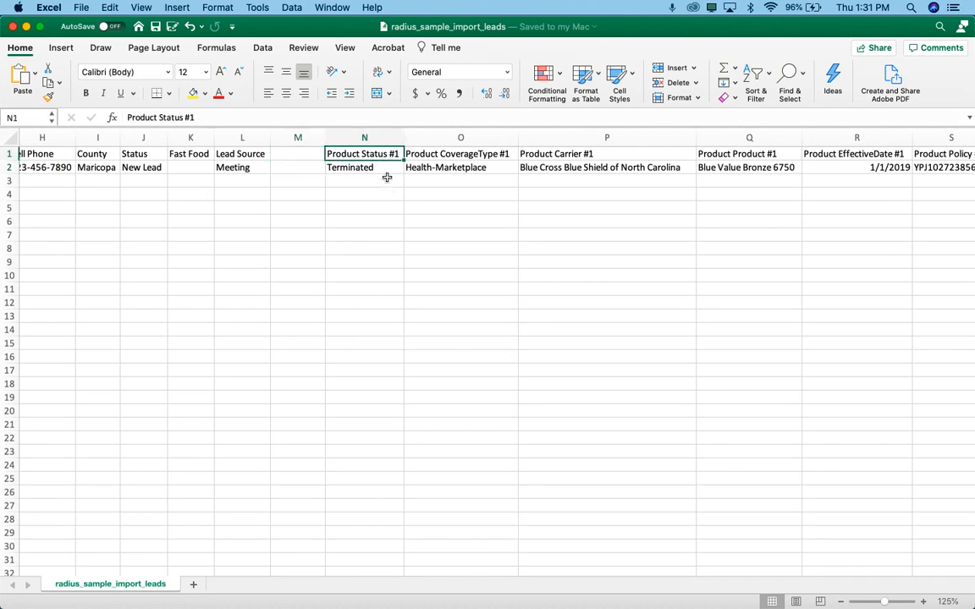
{"action": "left_click", "coordinate": [460, 153]}
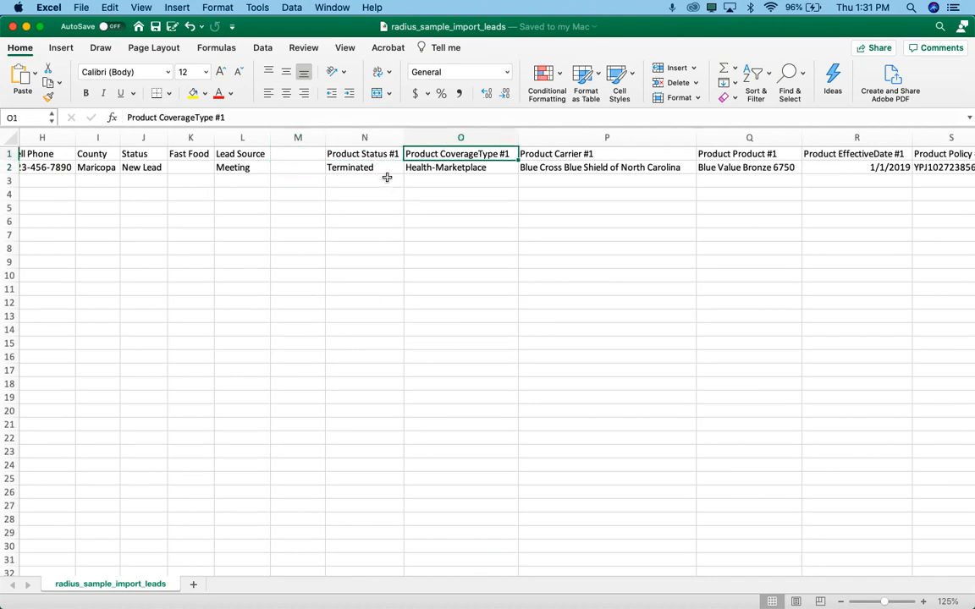
{"action": "left_click", "coordinate": [606, 152]}
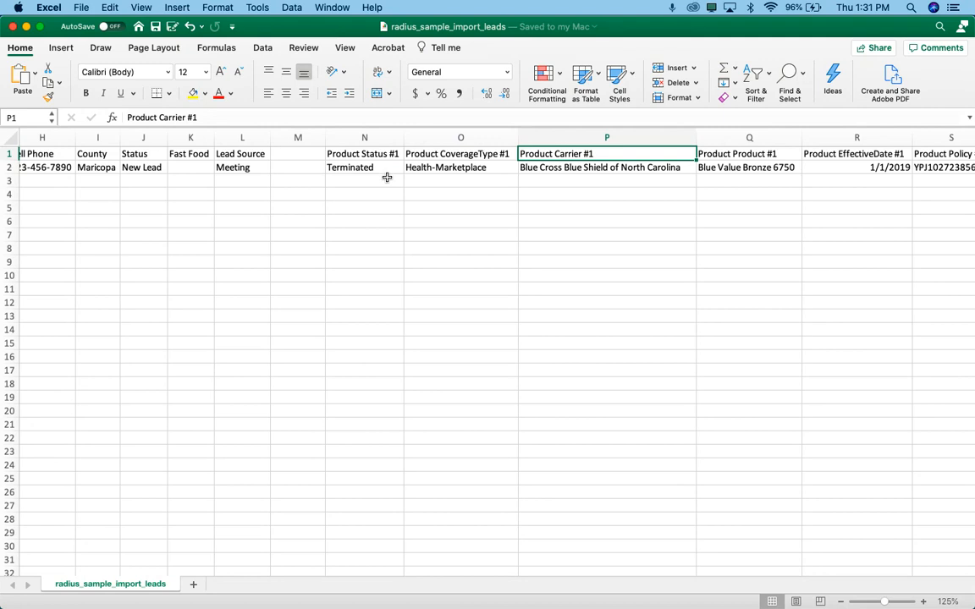
{"action": "mouse_move", "coordinate": [481, 156]}
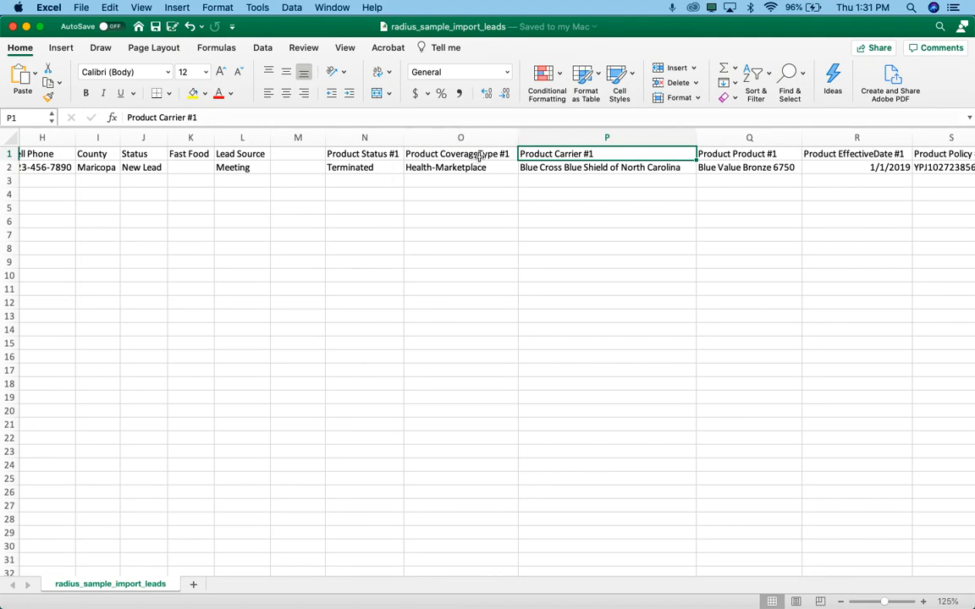
{"action": "scroll", "scroll_direction": "right", "scroll_amount": 3}
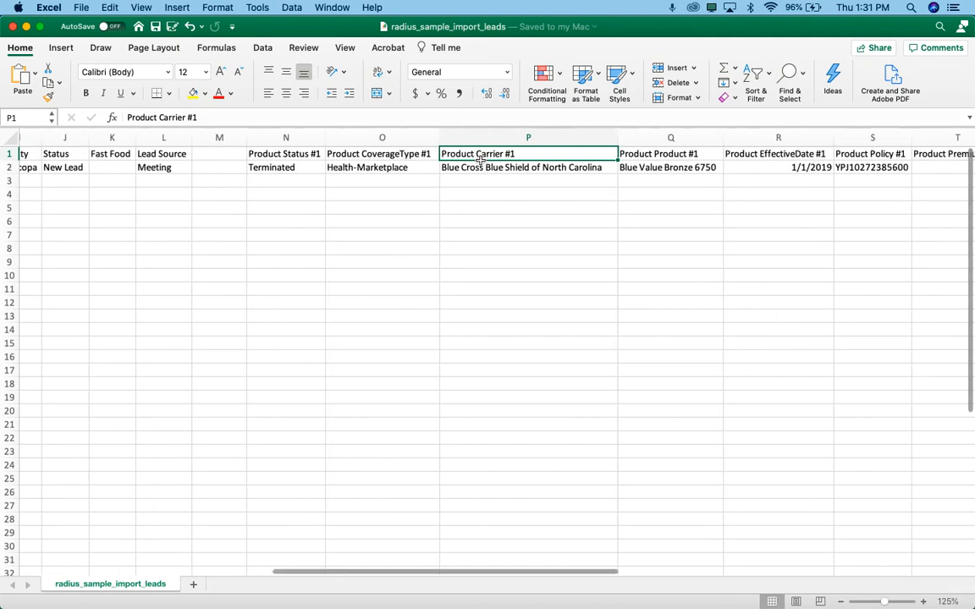
{"action": "scroll", "scroll_direction": "right", "scroll_amount": 3}
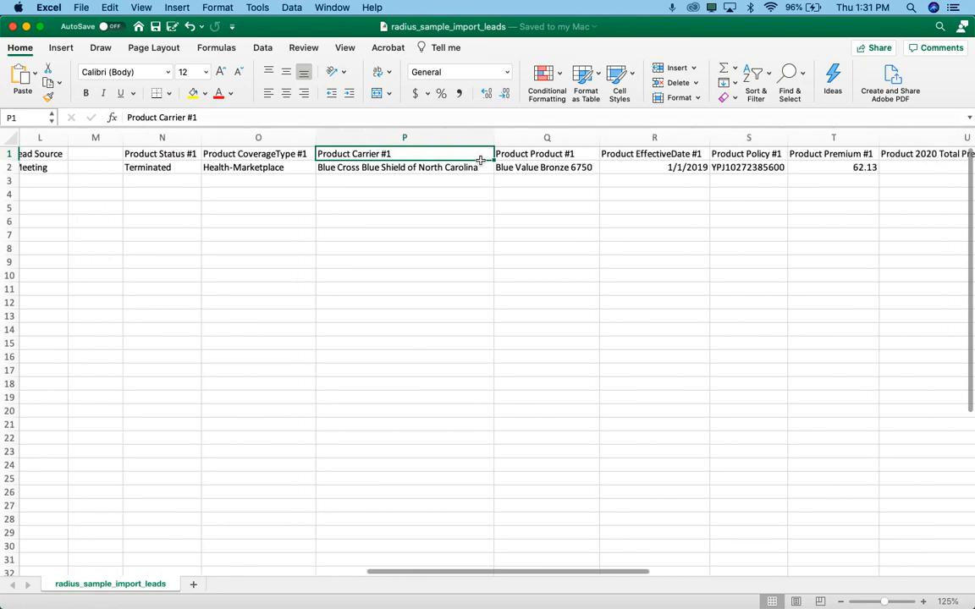
{"action": "scroll", "scroll_direction": "right", "scroll_amount": 3}
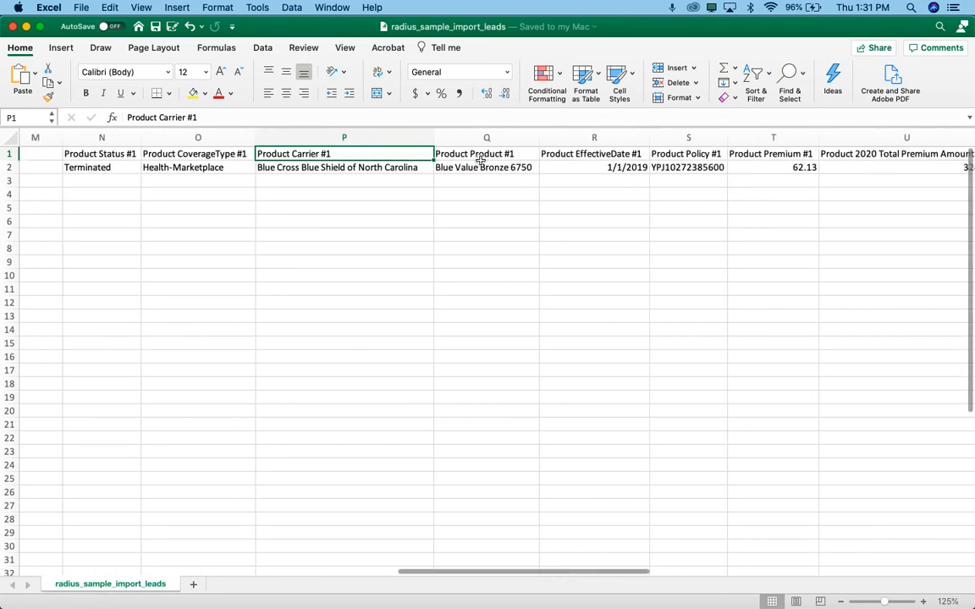
{"action": "left_click", "coordinate": [772, 152]}
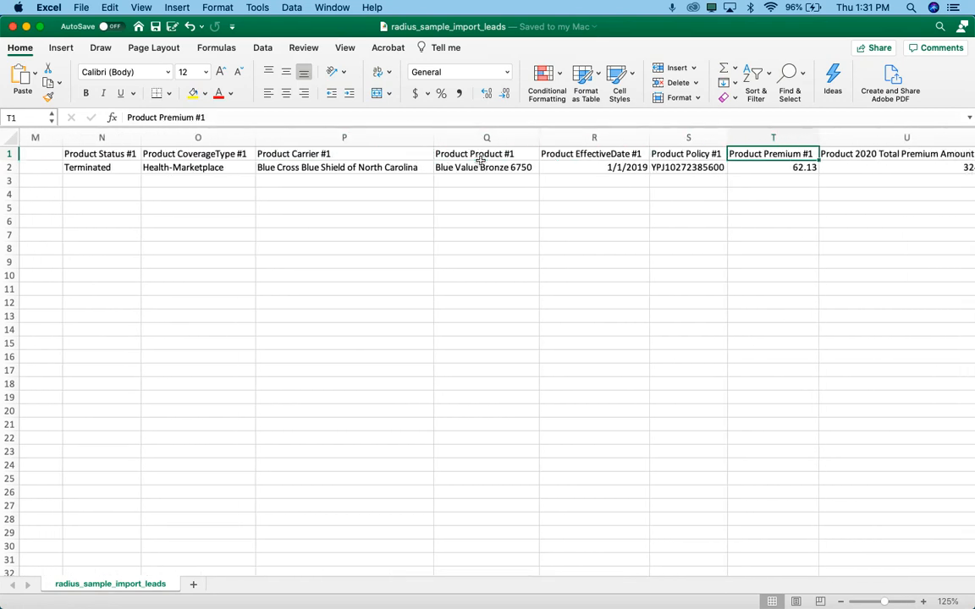
{"action": "scroll", "scroll_direction": "right", "scroll_amount": 3}
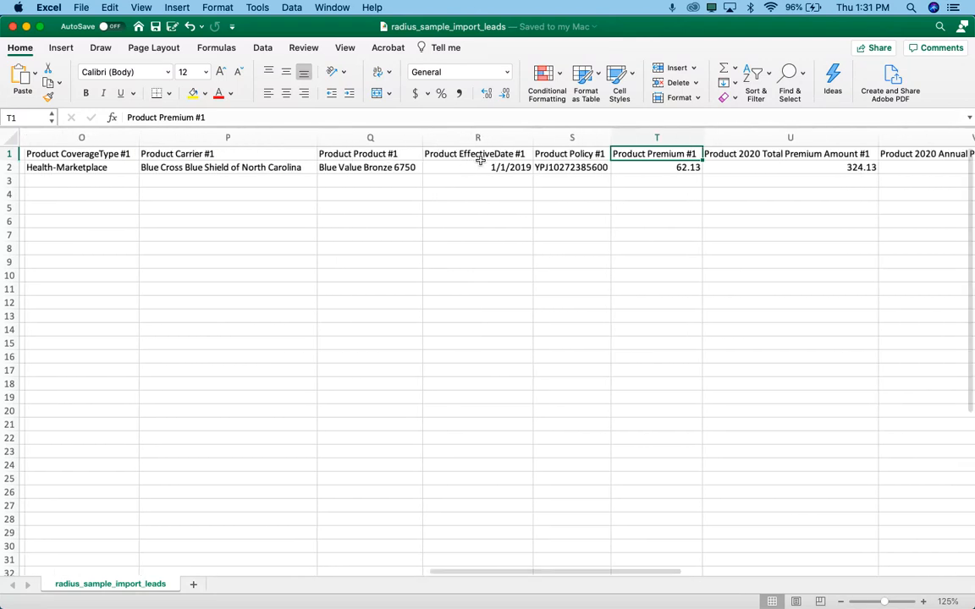
{"action": "scroll", "scroll_direction": "right", "scroll_amount": 3}
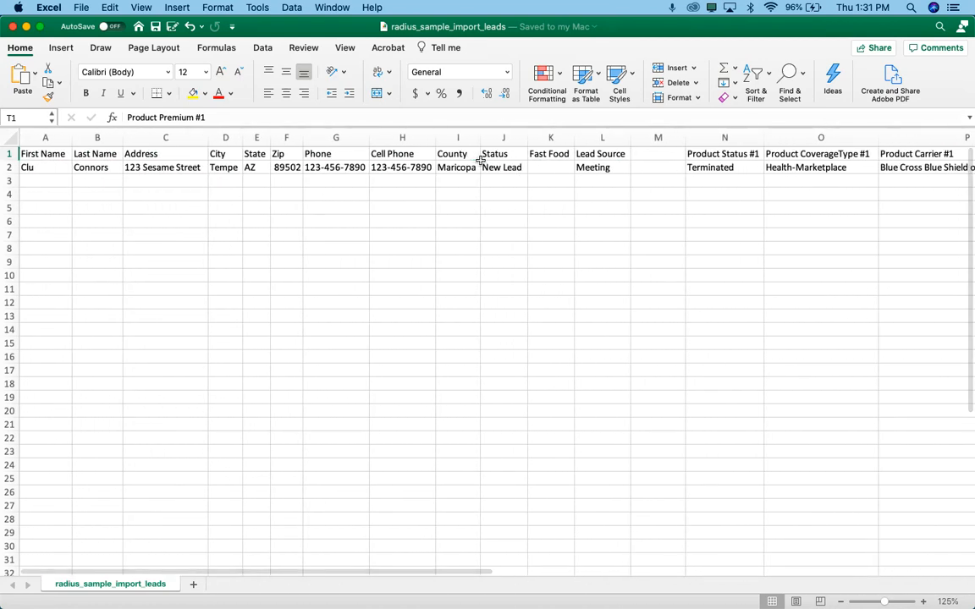
{"action": "left_click", "coordinate": [724, 153]}
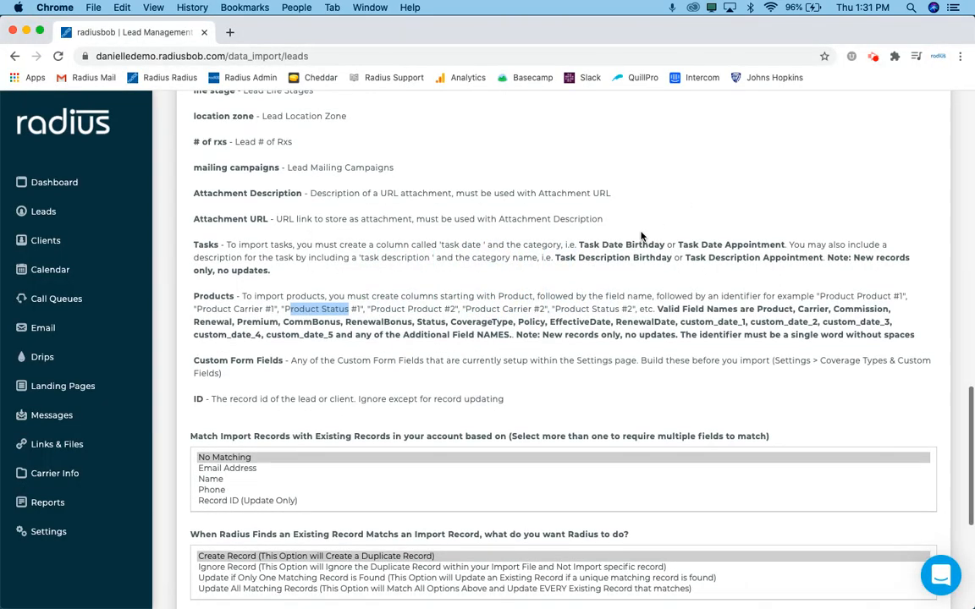
{"action": "scroll", "scroll_direction": "down", "scroll_amount": 3}
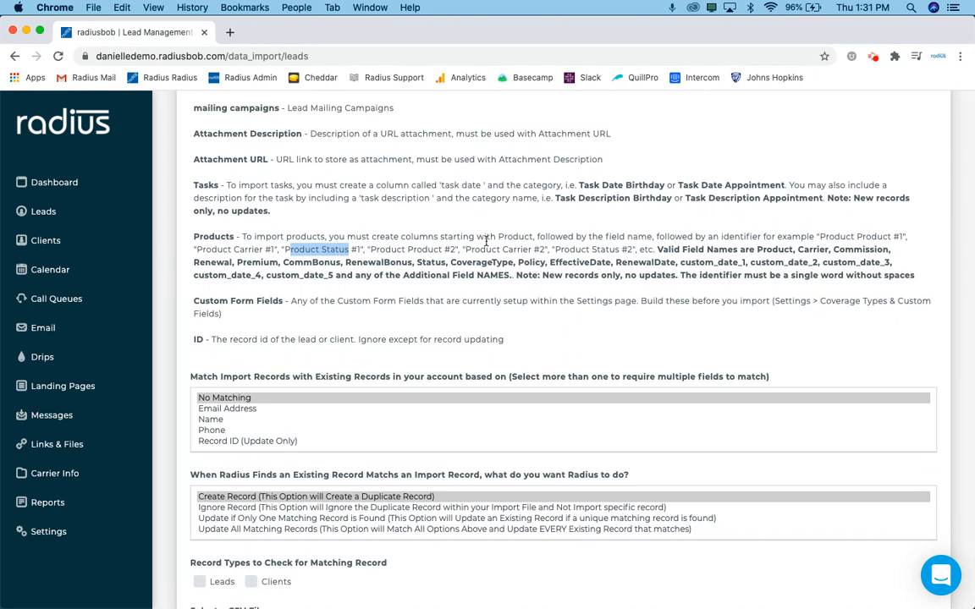
{"action": "mouse_move", "coordinate": [427, 237]}
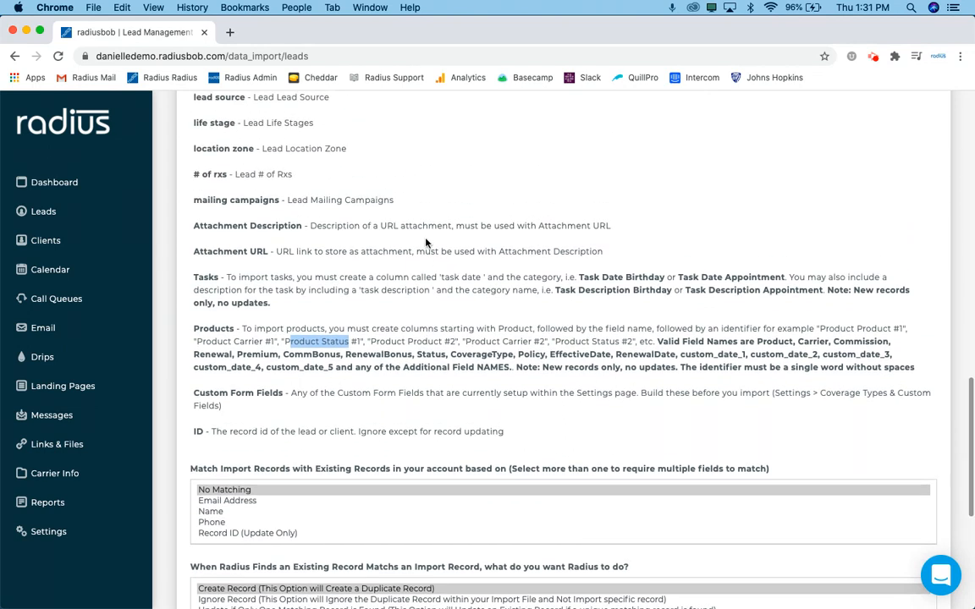
{"action": "scroll", "scroll_direction": "down", "scroll_amount": 3}
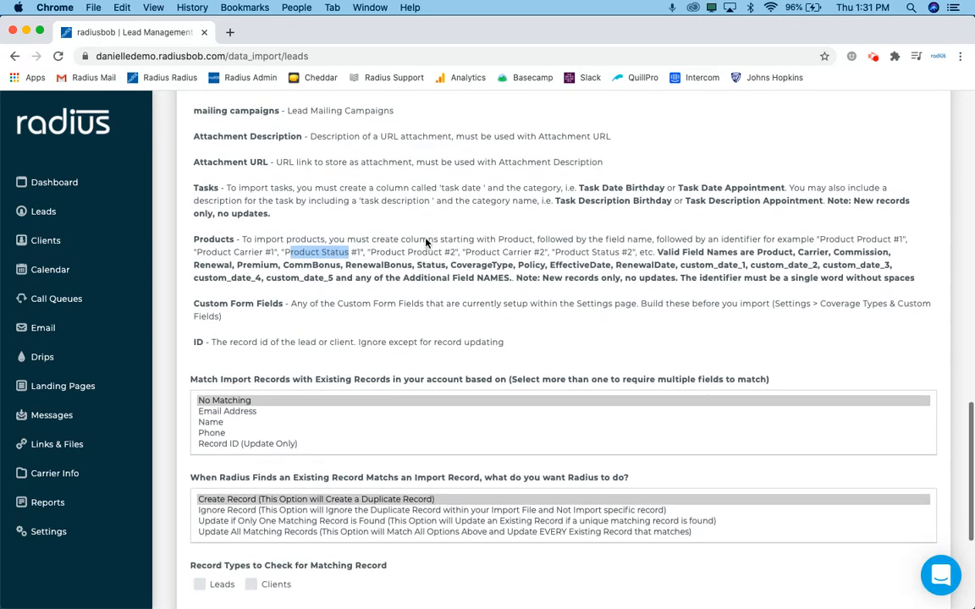
{"action": "scroll", "scroll_direction": "down", "scroll_amount": 3}
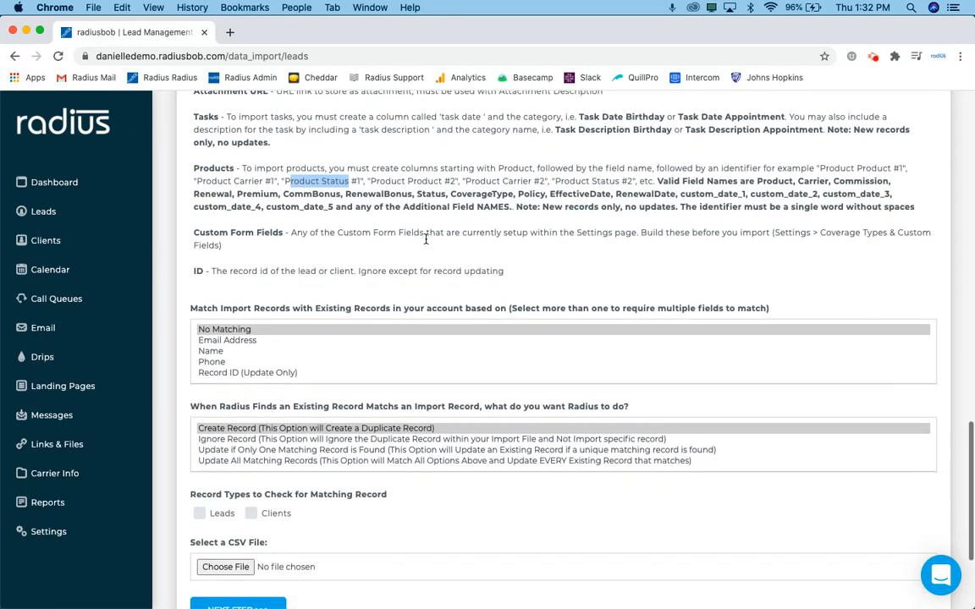
{"action": "scroll", "scroll_direction": "down", "scroll_amount": 3}
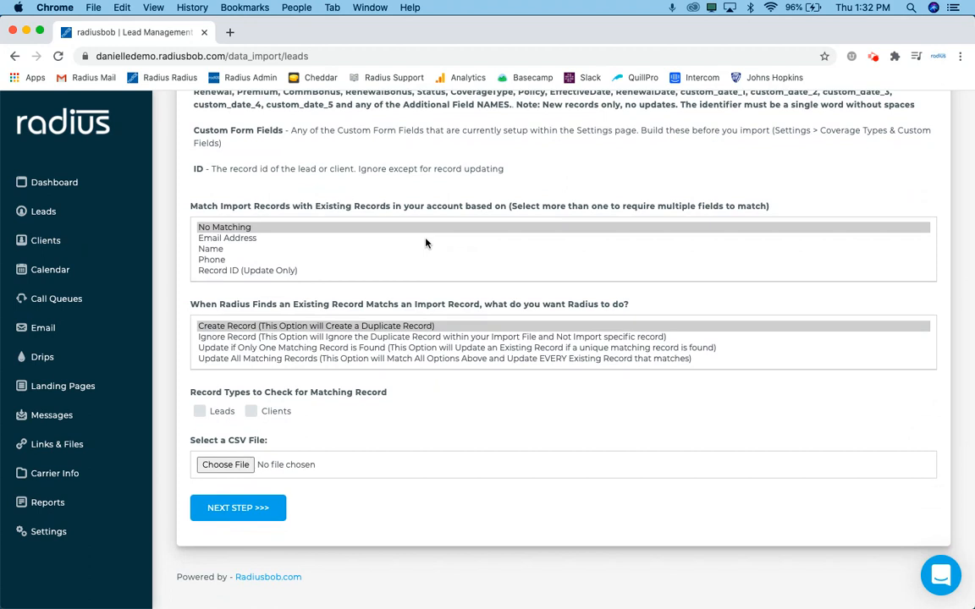
{"action": "mouse_move", "coordinate": [298, 261]}
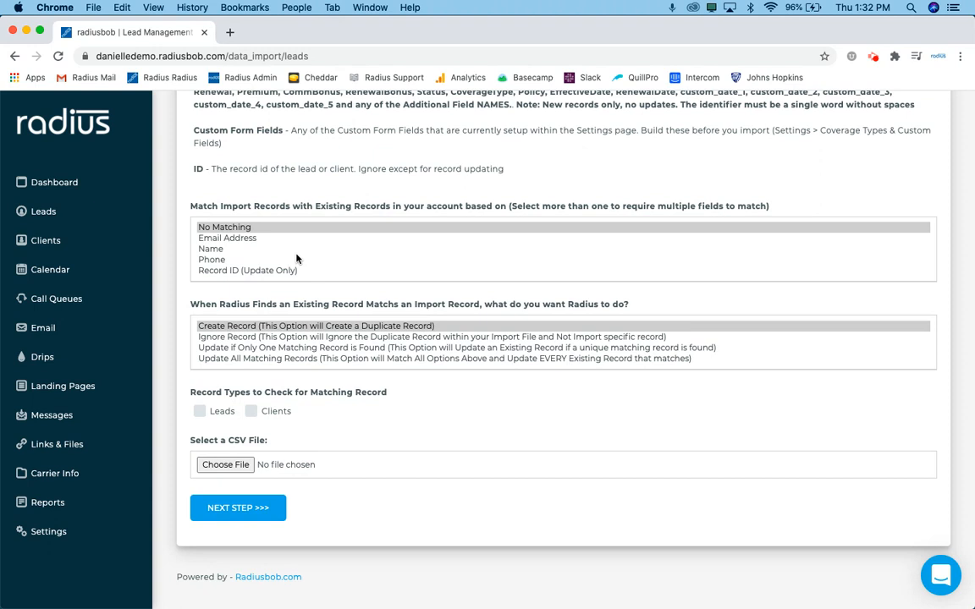
{"action": "mouse_move", "coordinate": [284, 264]}
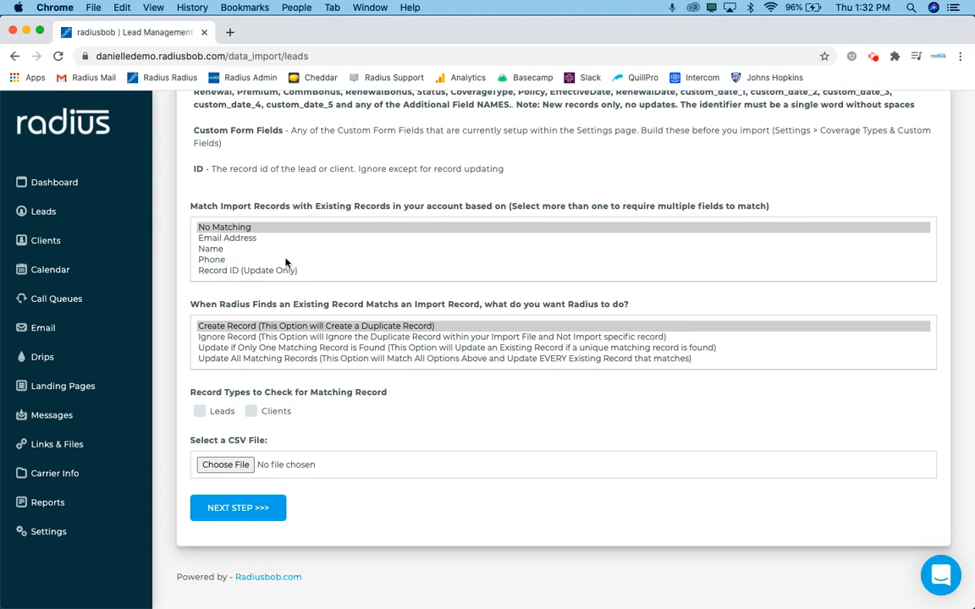
Try Email Address and Phone as matching fields, ending with Name as the only match field
{"action": "left_click", "coordinate": [226, 237]}
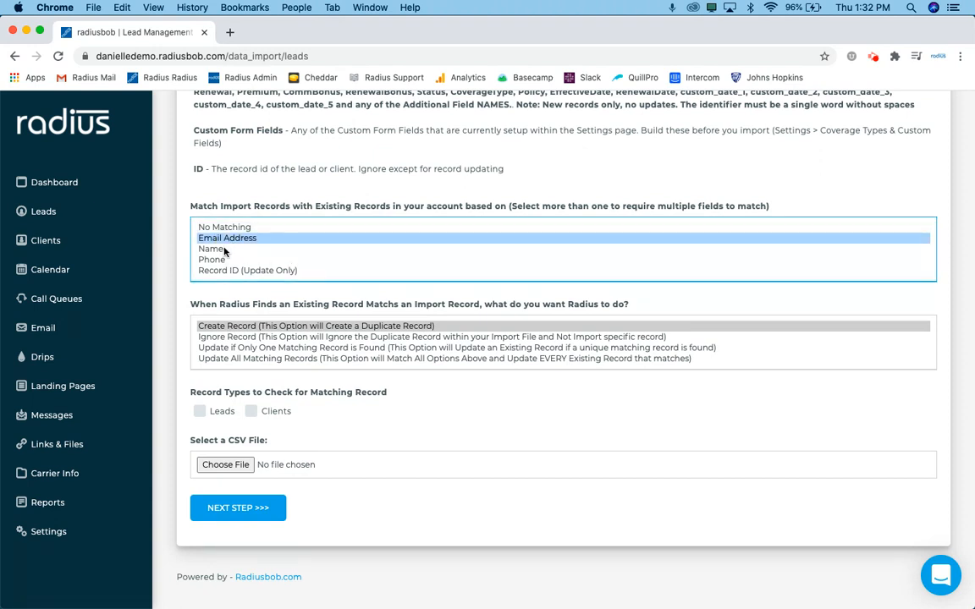
{"action": "left_click", "coordinate": [212, 260]}
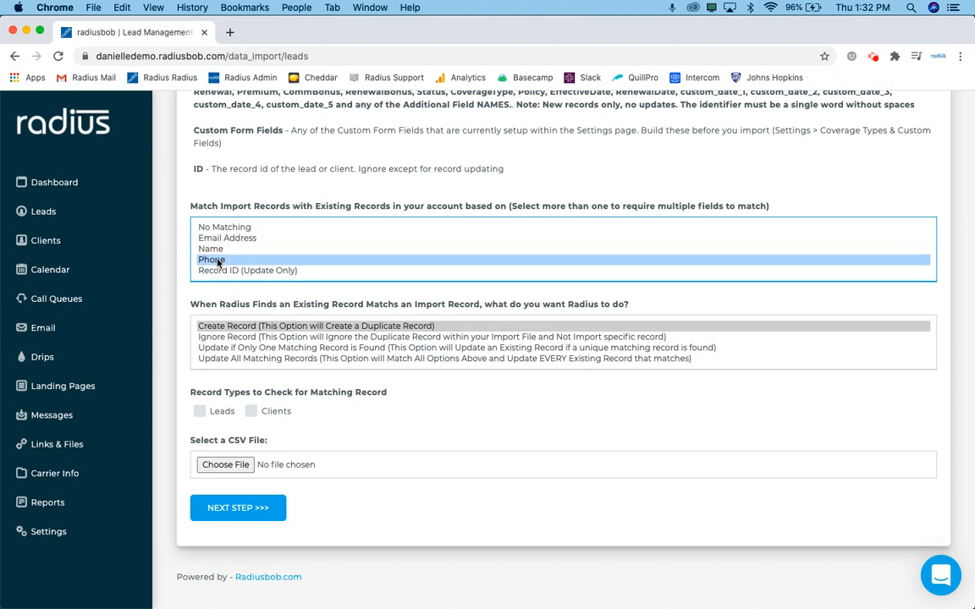
{"action": "left_click", "coordinate": [210, 247]}
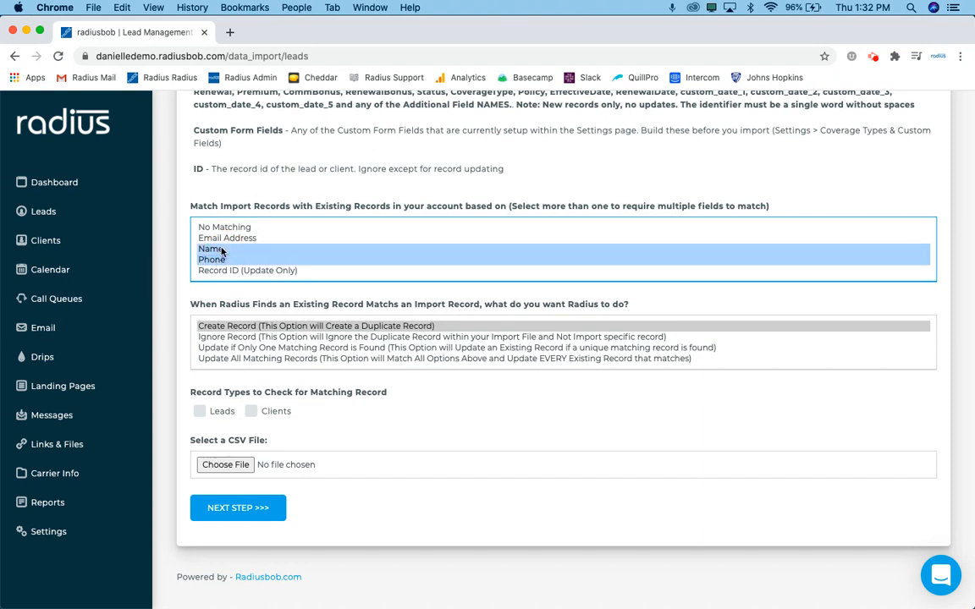
{"action": "left_click", "coordinate": [227, 237]}
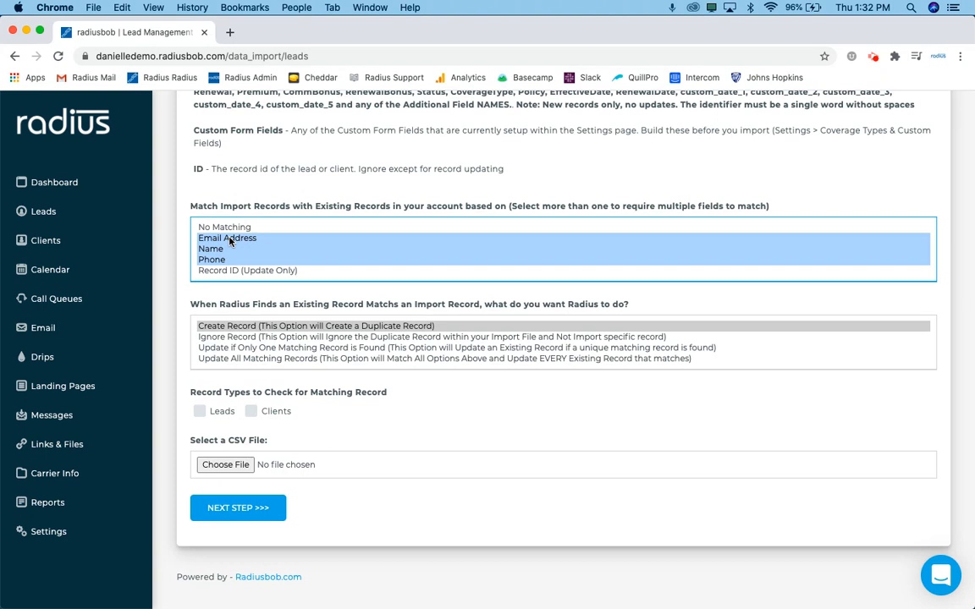
{"action": "left_click", "coordinate": [210, 249]}
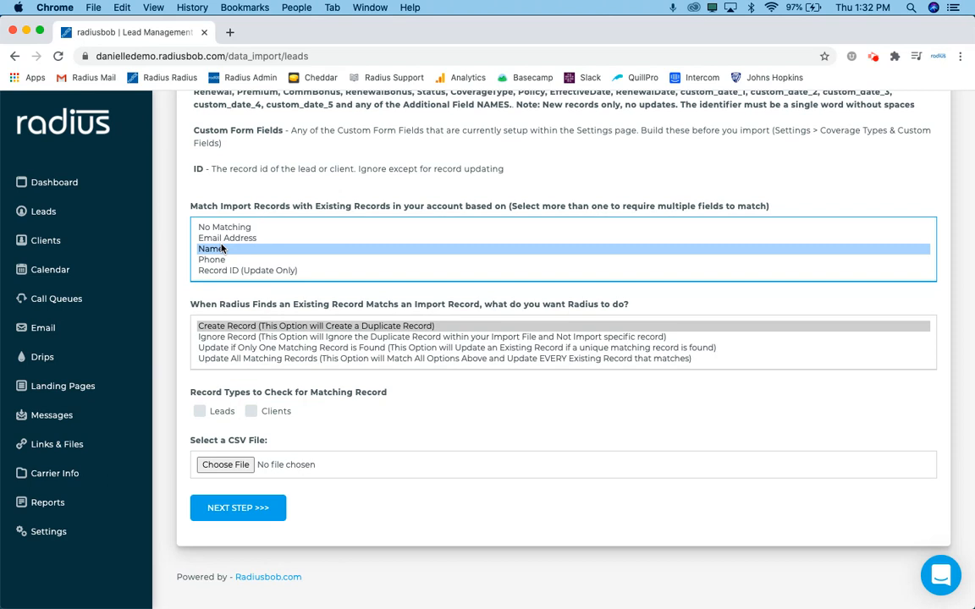
{"action": "mouse_move", "coordinate": [243, 287]}
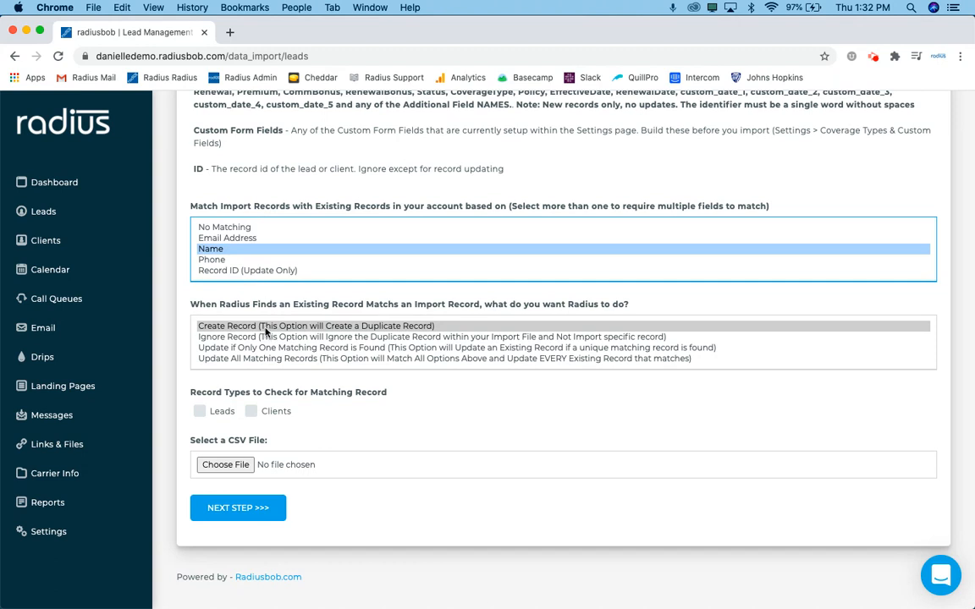
Set existing-record handling to 'Update if Only One Matching Record is Found'
{"action": "left_click", "coordinate": [314, 325]}
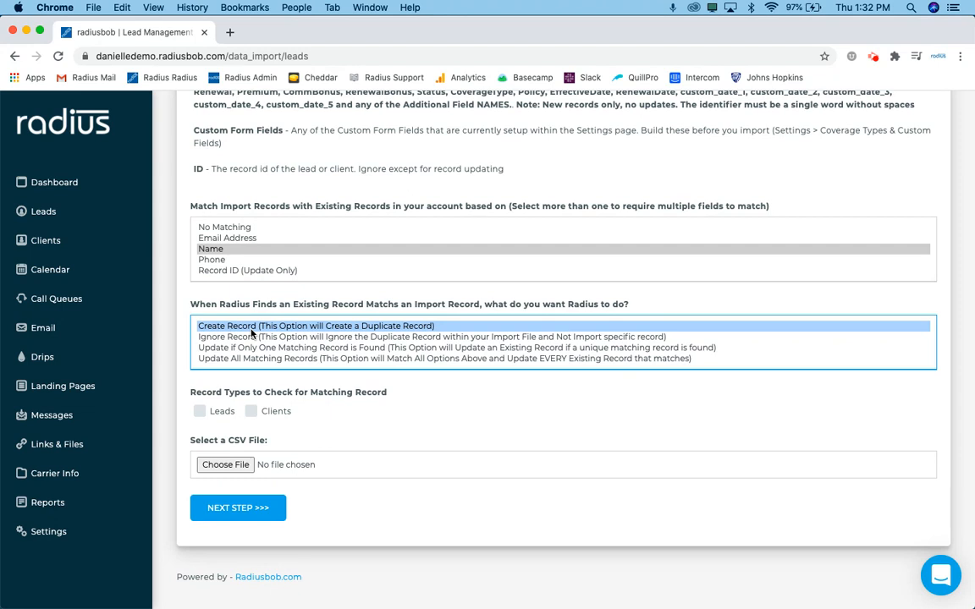
{"action": "left_click", "coordinate": [245, 337]}
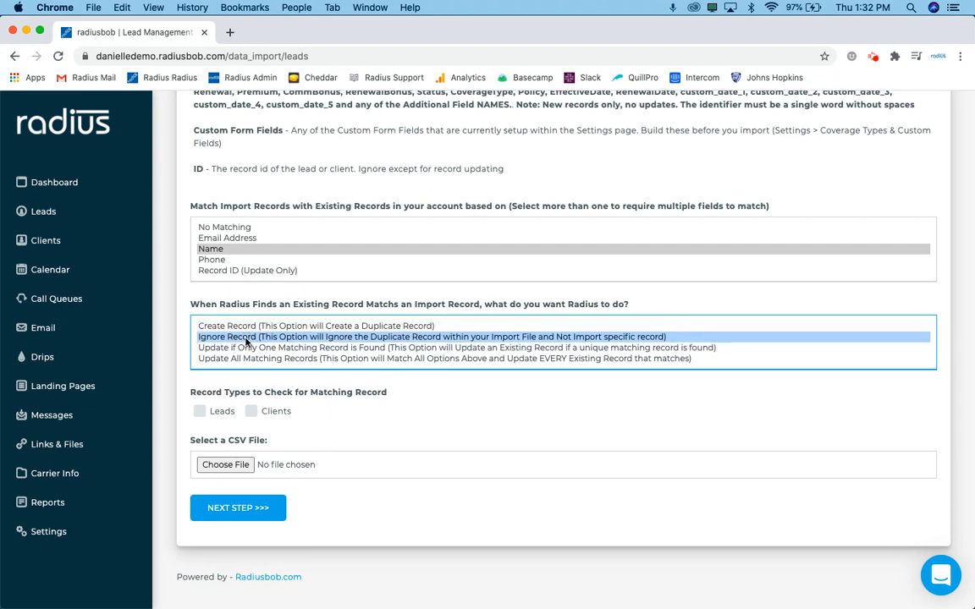
{"action": "left_click", "coordinate": [432, 337]}
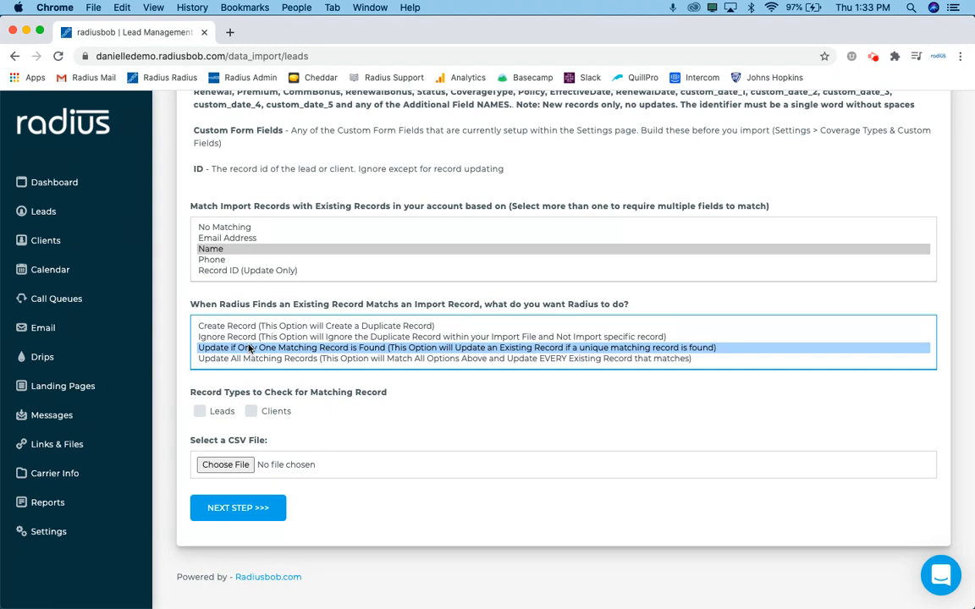
Tick Leads for matching and choose radius_sample_import_leads.csv as the import file
{"action": "scroll", "scroll_direction": "down", "scroll_amount": 3}
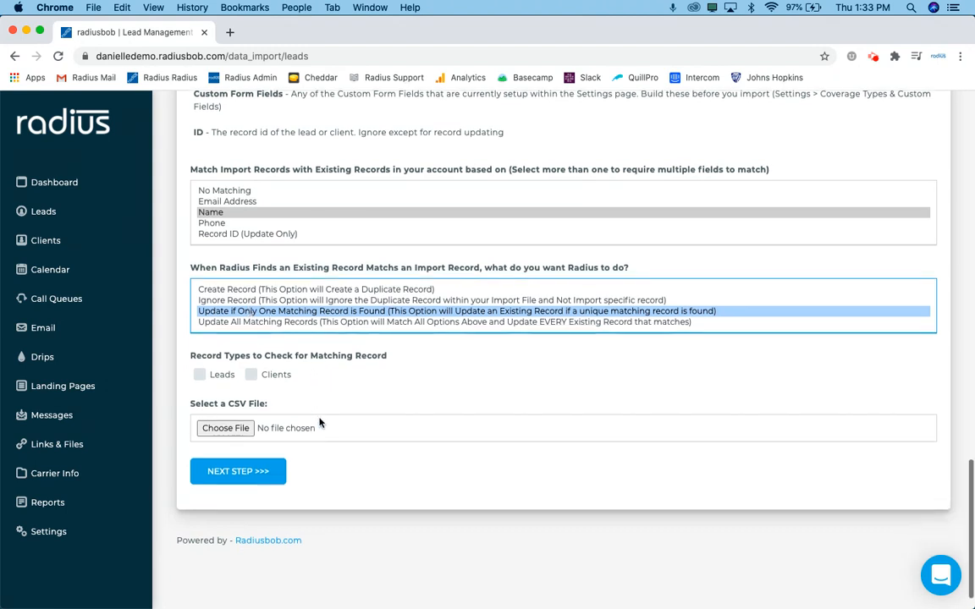
{"action": "left_click", "coordinate": [200, 374]}
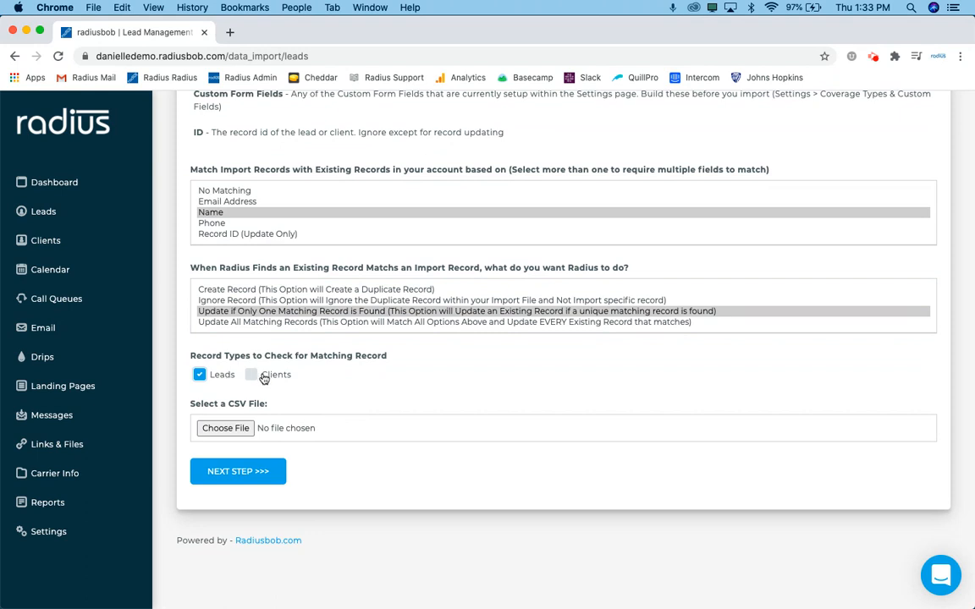
{"action": "left_click", "coordinate": [225, 427]}
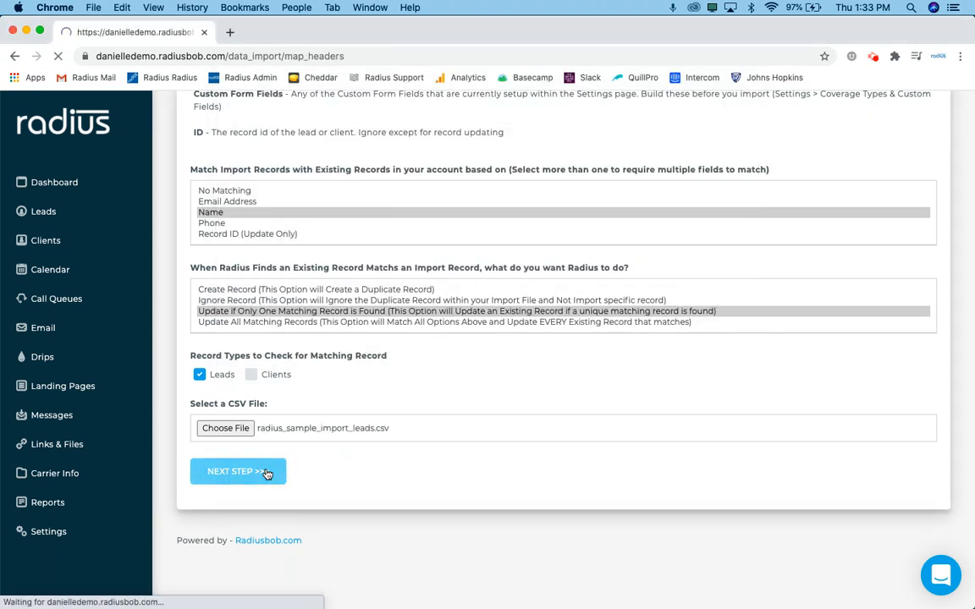
Proceed to the header-mapping page and review the auto-matched fields down to Cell Phone
{"action": "left_click", "coordinate": [237, 471]}
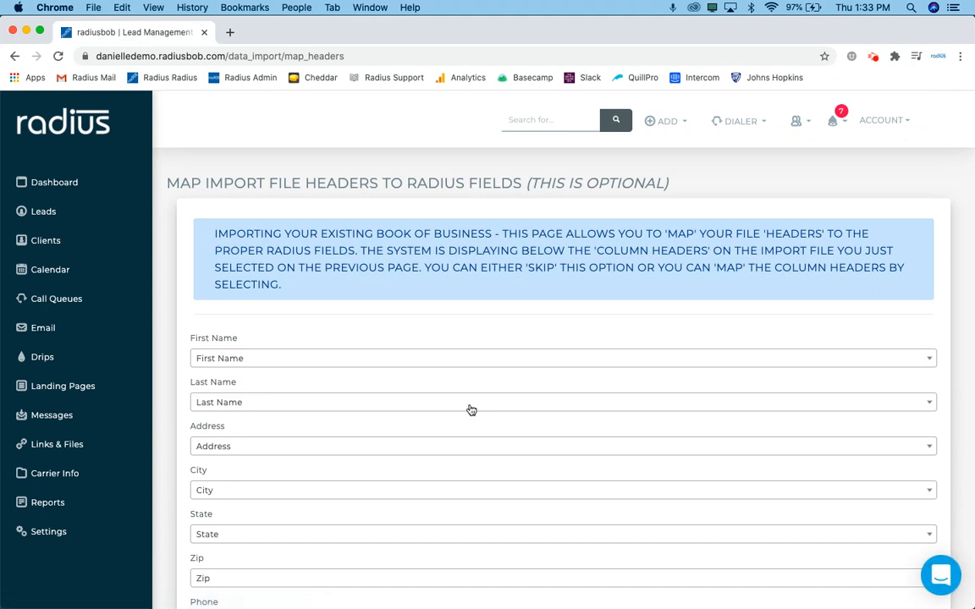
{"action": "mouse_move", "coordinate": [470, 411]}
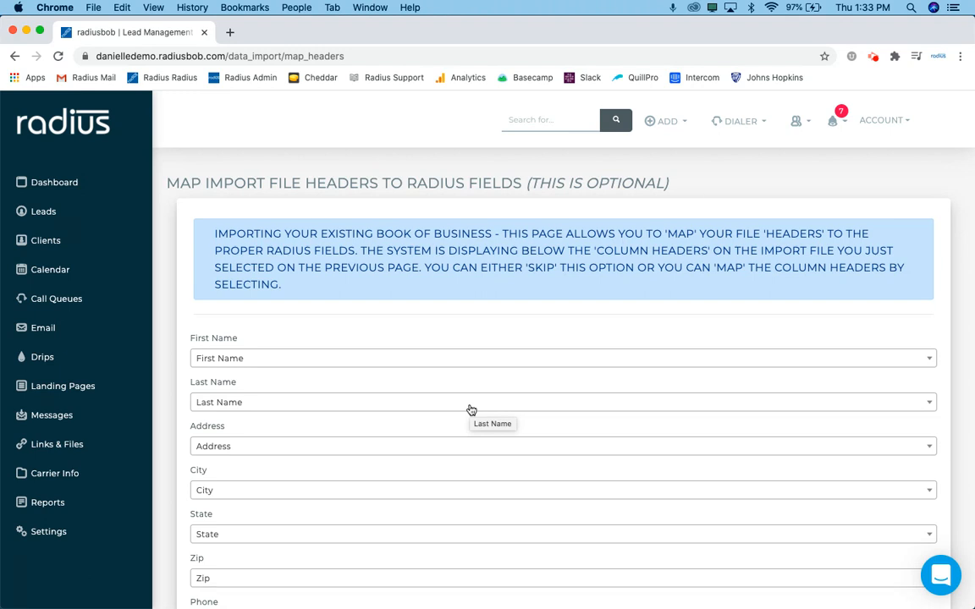
{"action": "mouse_move", "coordinate": [261, 338]}
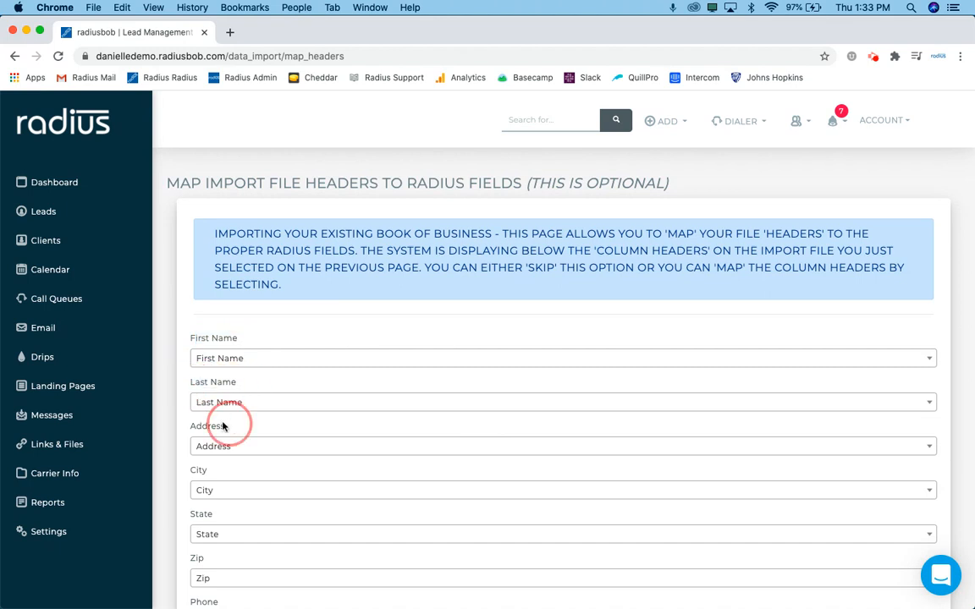
{"action": "double_click", "coordinate": [206, 426]}
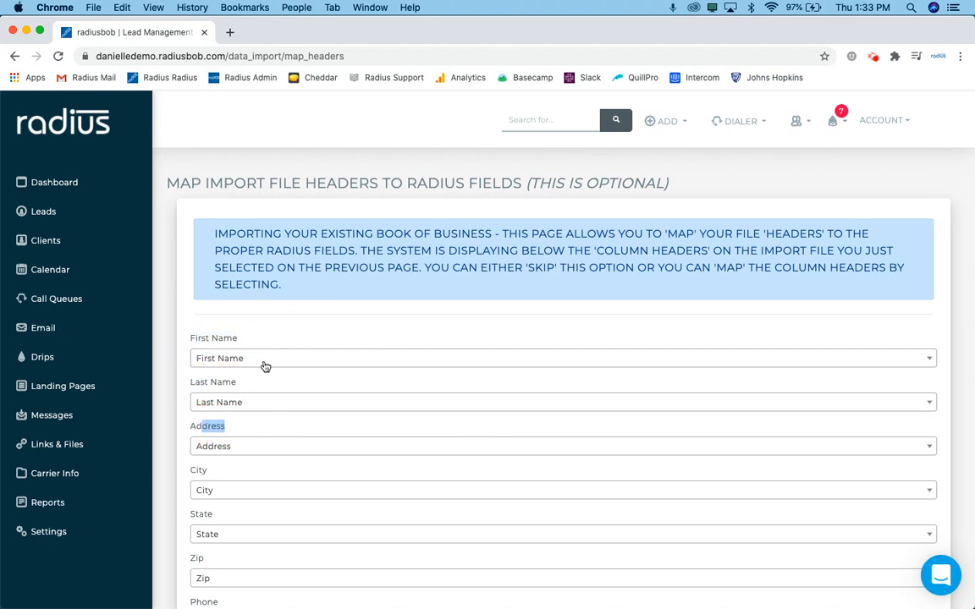
{"action": "mouse_move", "coordinate": [264, 358]}
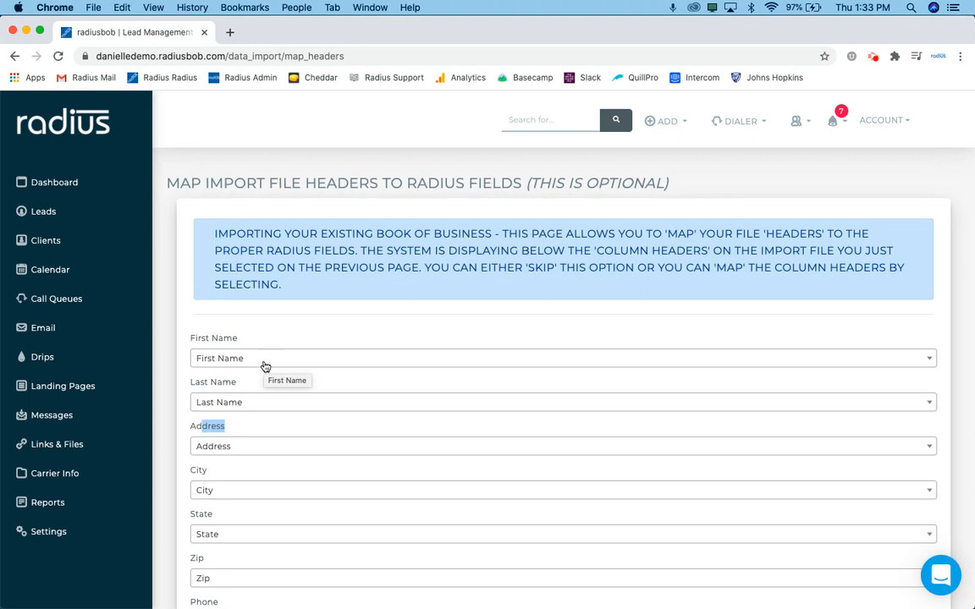
{"action": "scroll", "scroll_direction": "down", "scroll_amount": 3}
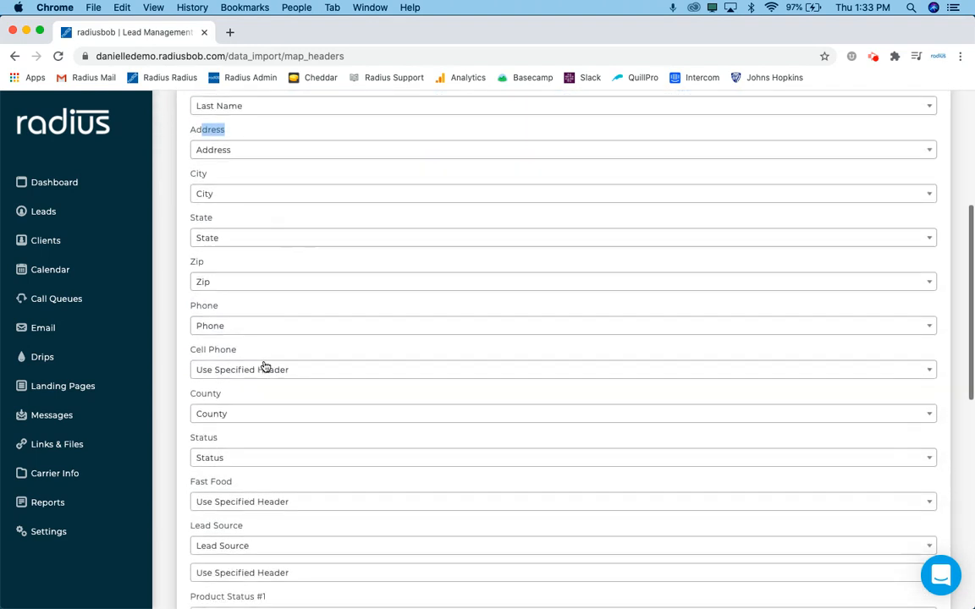
{"action": "scroll", "scroll_direction": "down", "scroll_amount": 3}
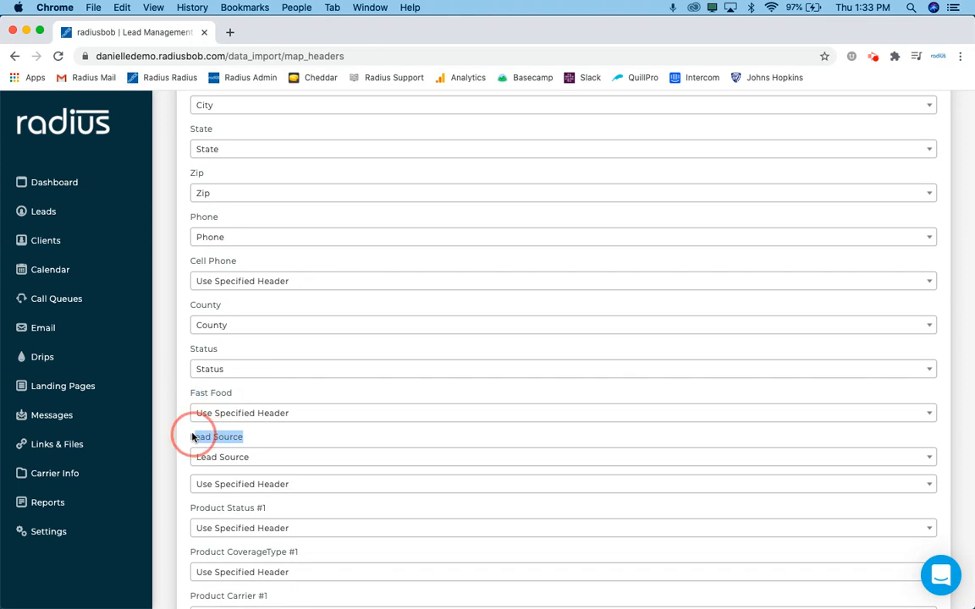
{"action": "mouse_move", "coordinate": [338, 328]}
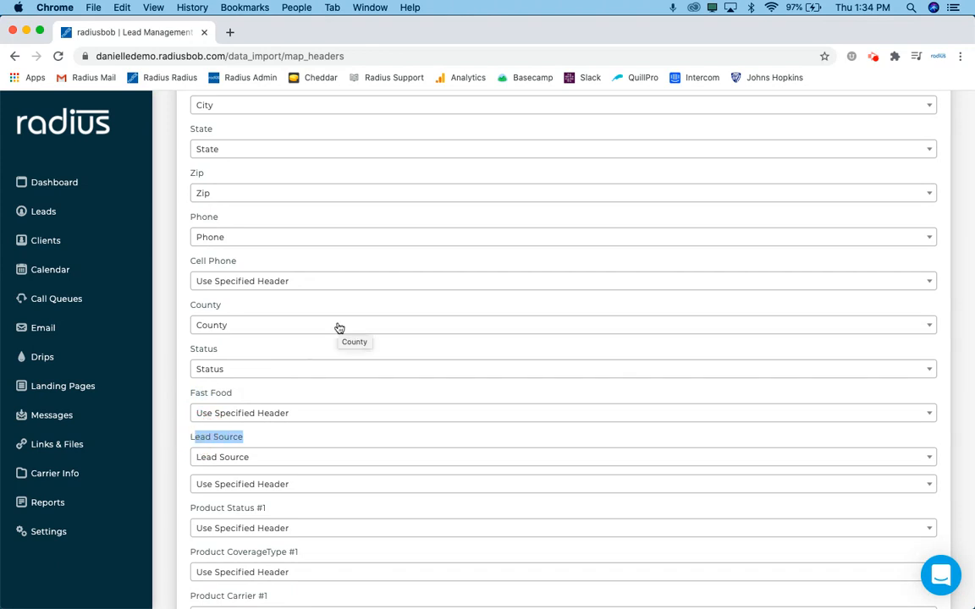
{"action": "scroll", "scroll_direction": "down", "scroll_amount": 3}
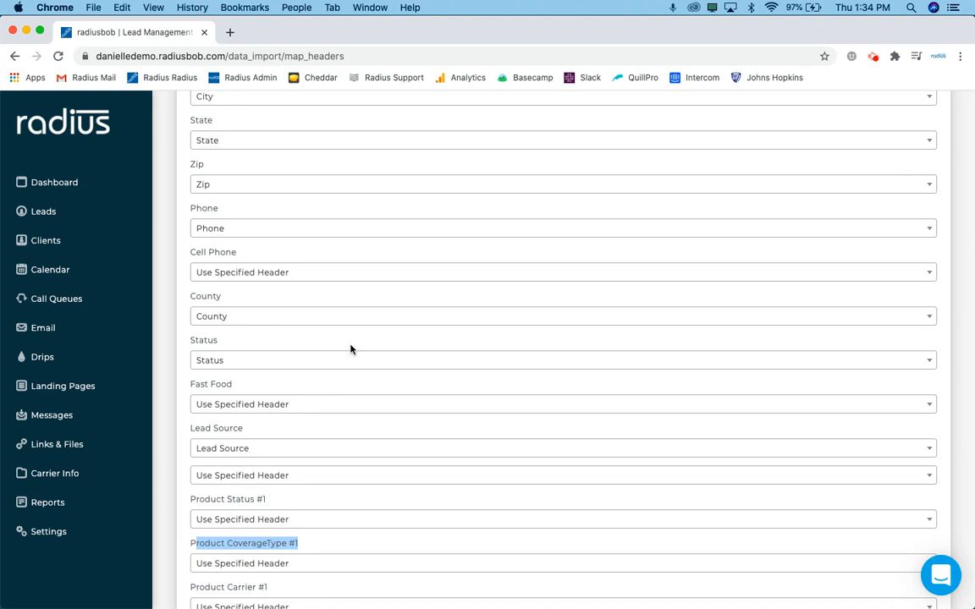
{"action": "scroll", "scroll_direction": "up", "scroll_amount": 3}
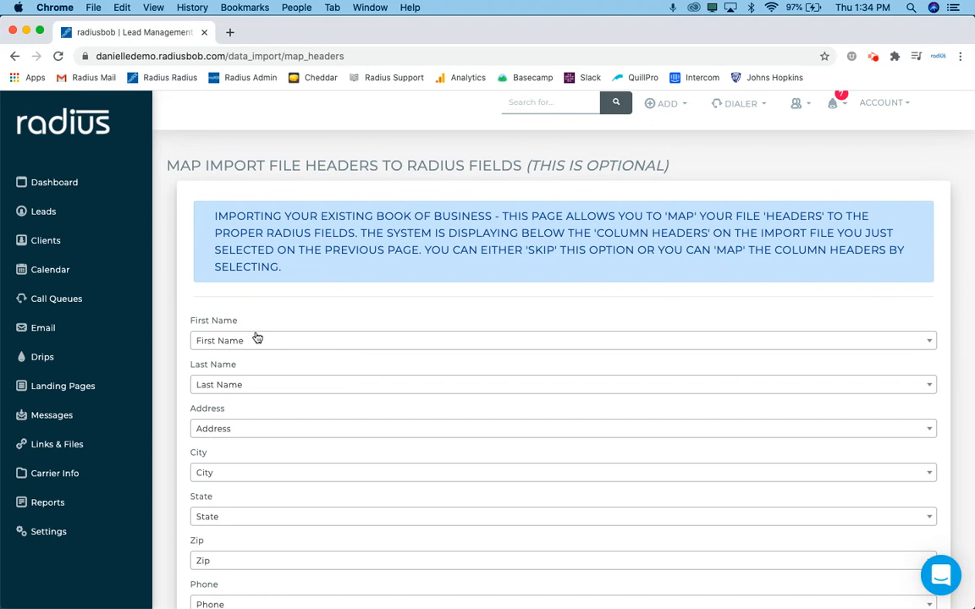
{"action": "mouse_move", "coordinate": [237, 330]}
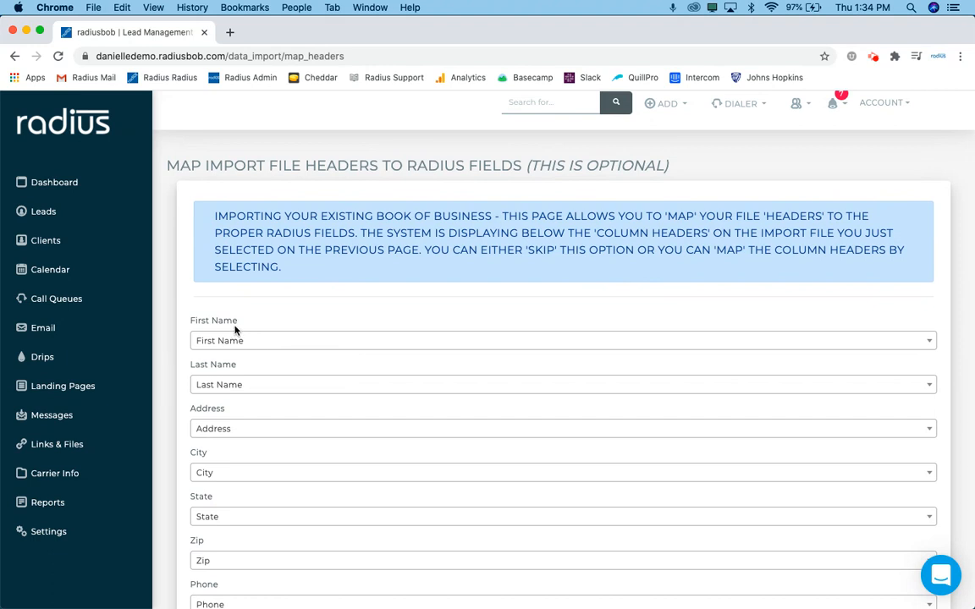
{"action": "mouse_move", "coordinate": [250, 370]}
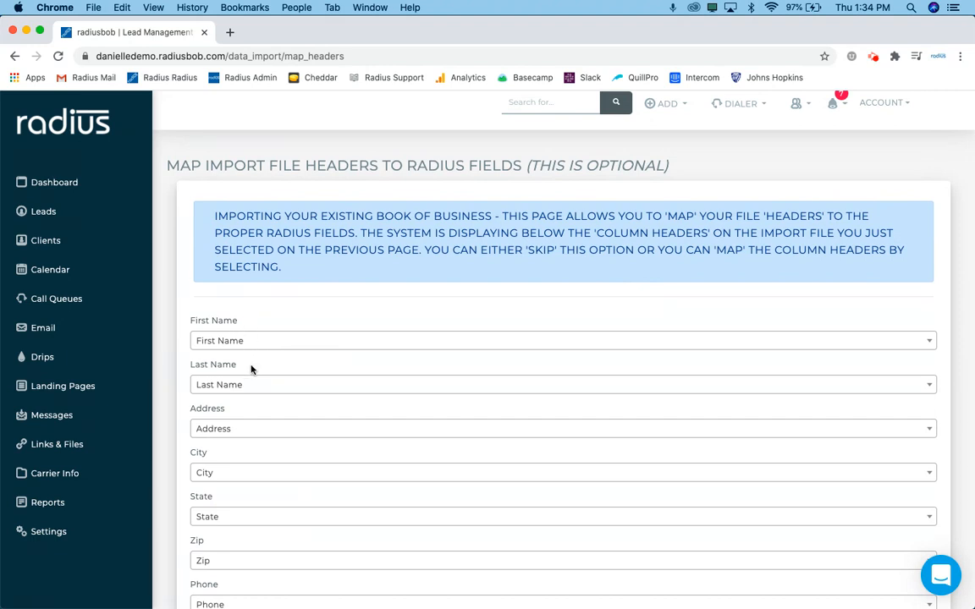
{"action": "scroll", "scroll_direction": "down", "scroll_amount": 3}
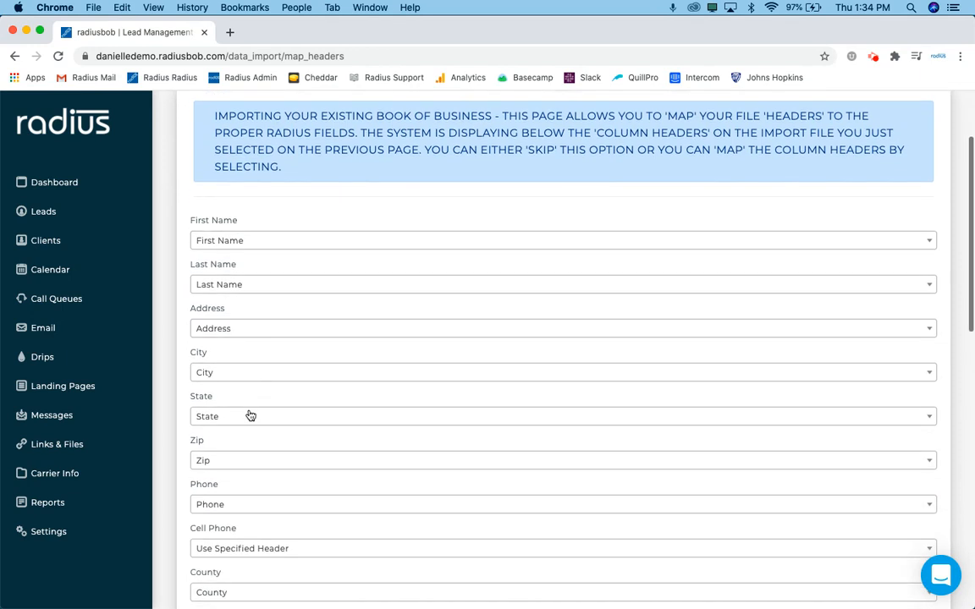
{"action": "scroll", "scroll_direction": "down", "scroll_amount": 3}
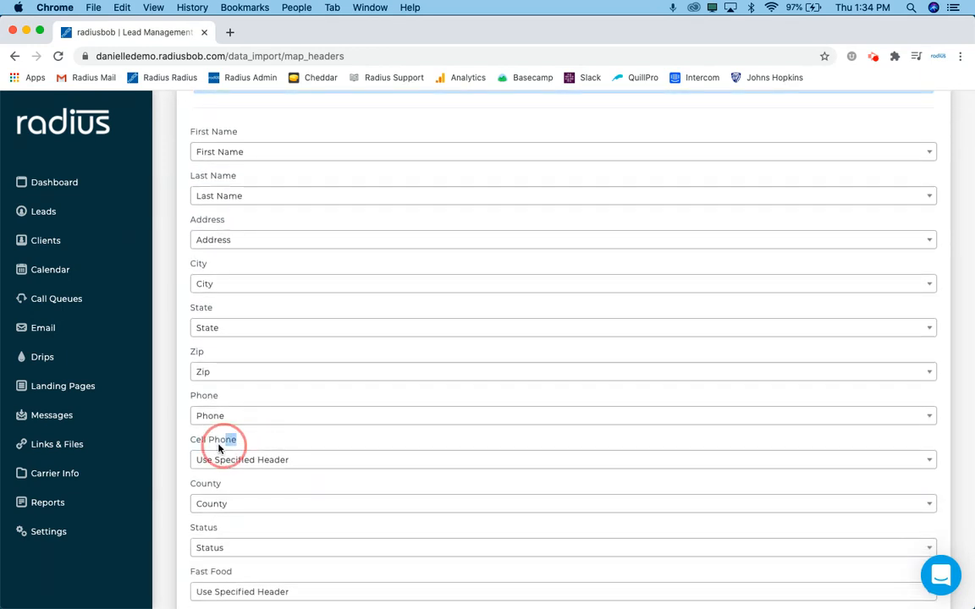
{"action": "double_click", "coordinate": [213, 440]}
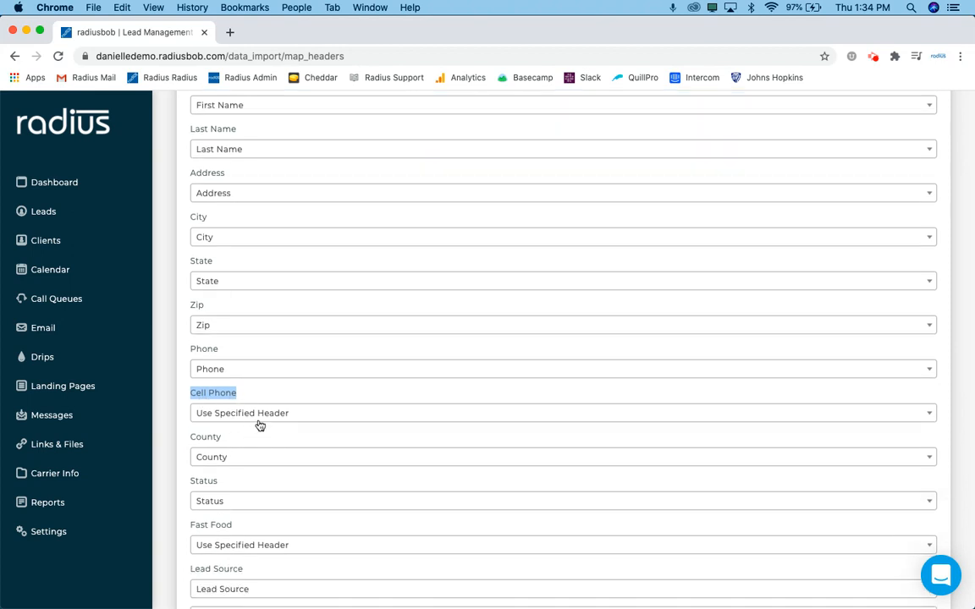
{"action": "mouse_move", "coordinate": [234, 419]}
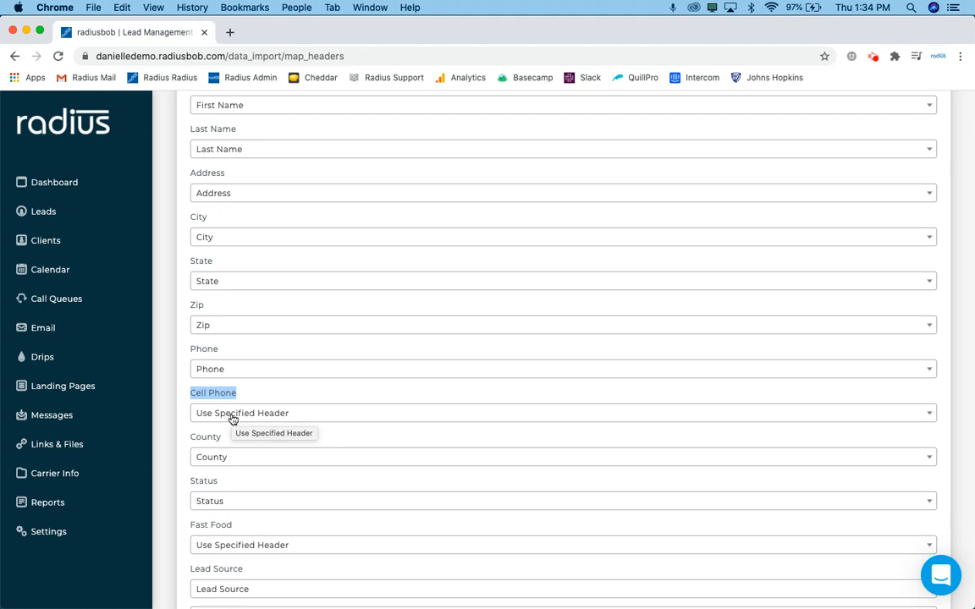
Map the Cell Phone field to the file's Cell header
{"action": "left_click", "coordinate": [561, 413]}
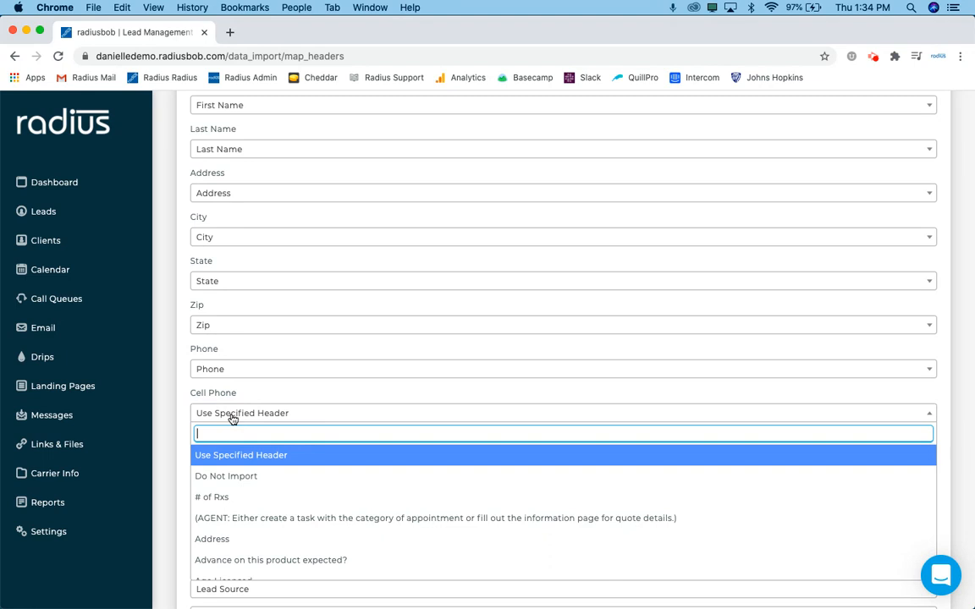
{"action": "type", "text": "cell"}
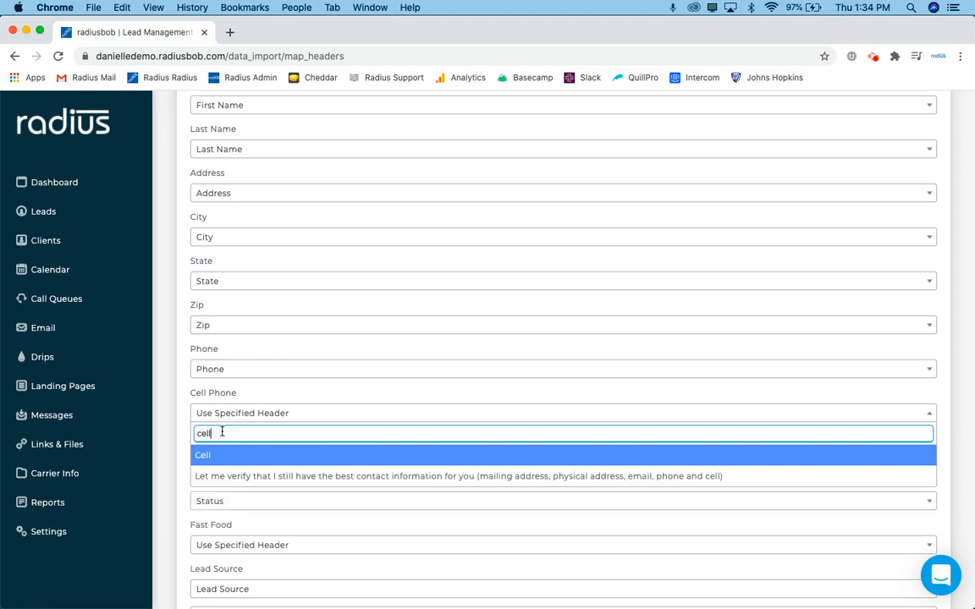
{"action": "left_click", "coordinate": [203, 455]}
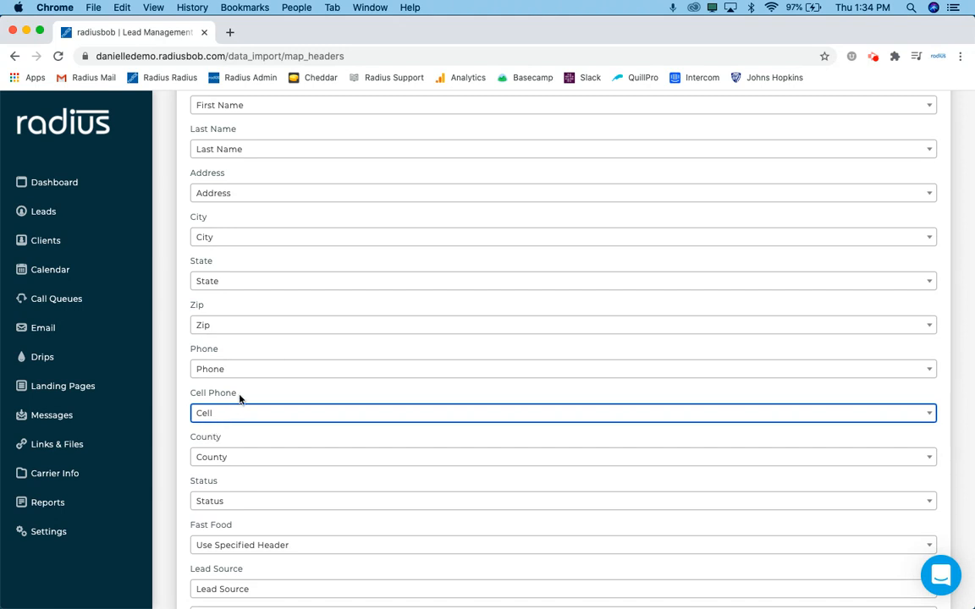
{"action": "double_click", "coordinate": [213, 393]}
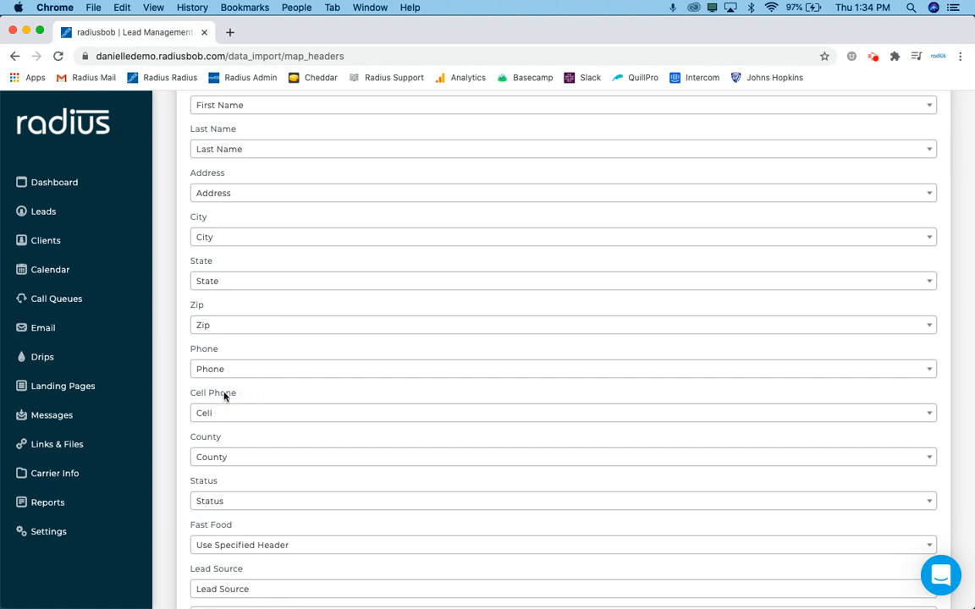
Set the Fast Food column to 'Do Not Import'
{"action": "scroll", "scroll_direction": "down", "scroll_amount": 3}
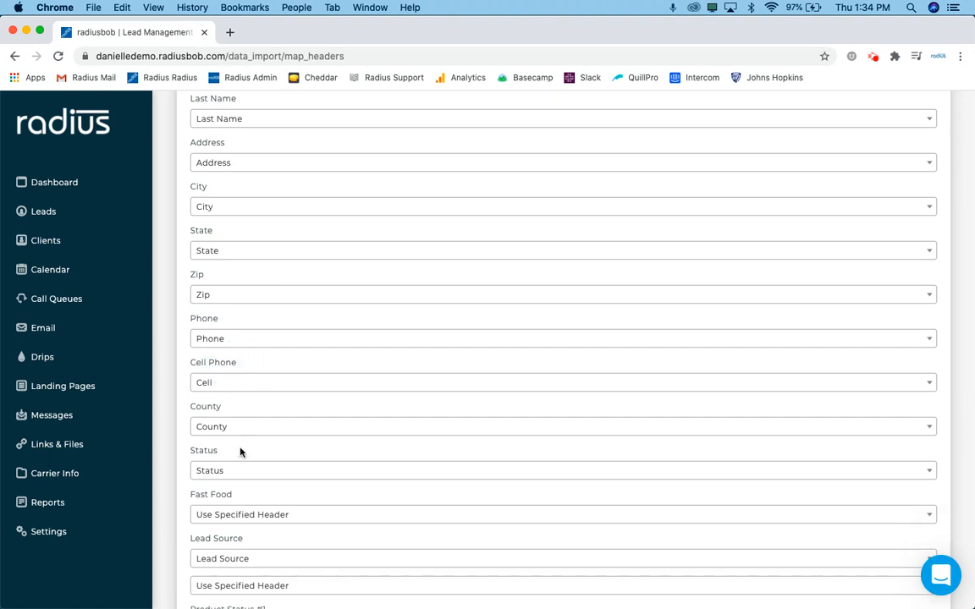
{"action": "scroll", "scroll_direction": "down", "scroll_amount": 3}
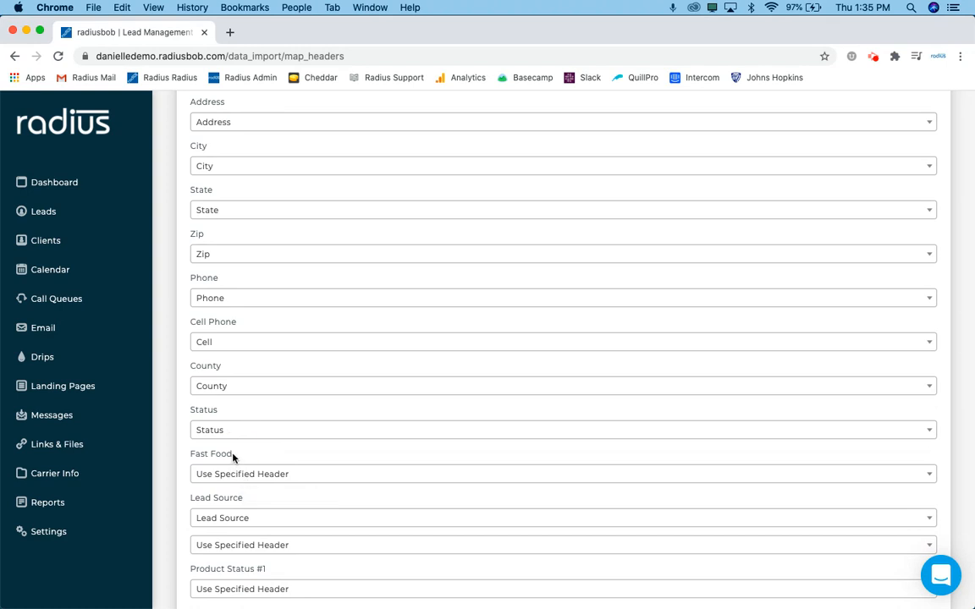
{"action": "double_click", "coordinate": [210, 453]}
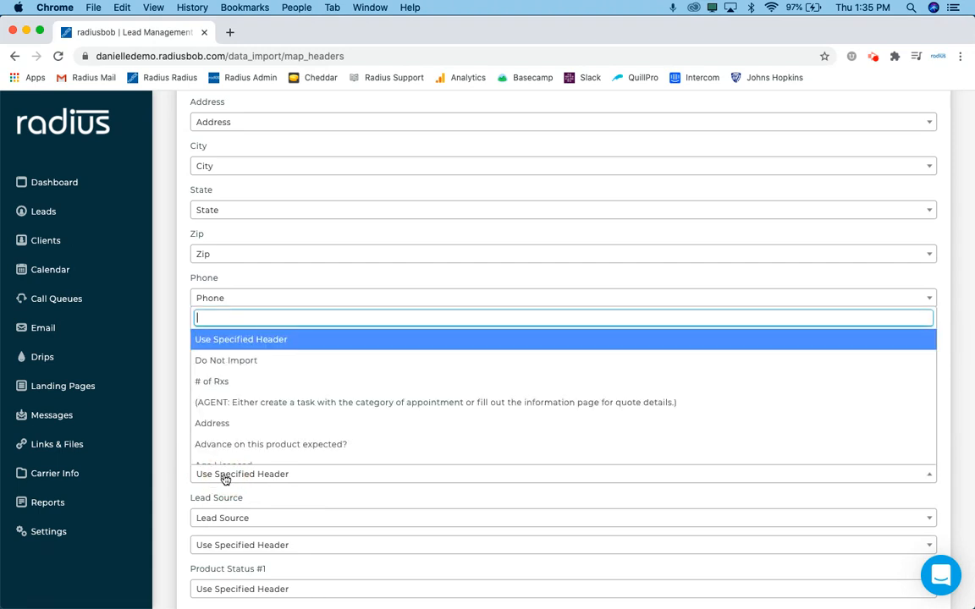
{"action": "type", "text": "fast food"}
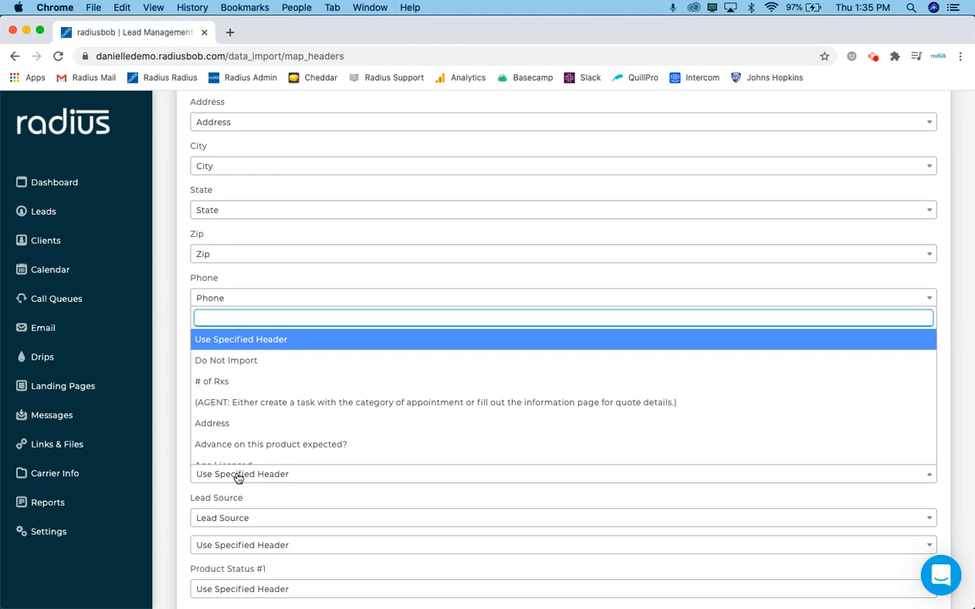
{"action": "mouse_move", "coordinate": [250, 358]}
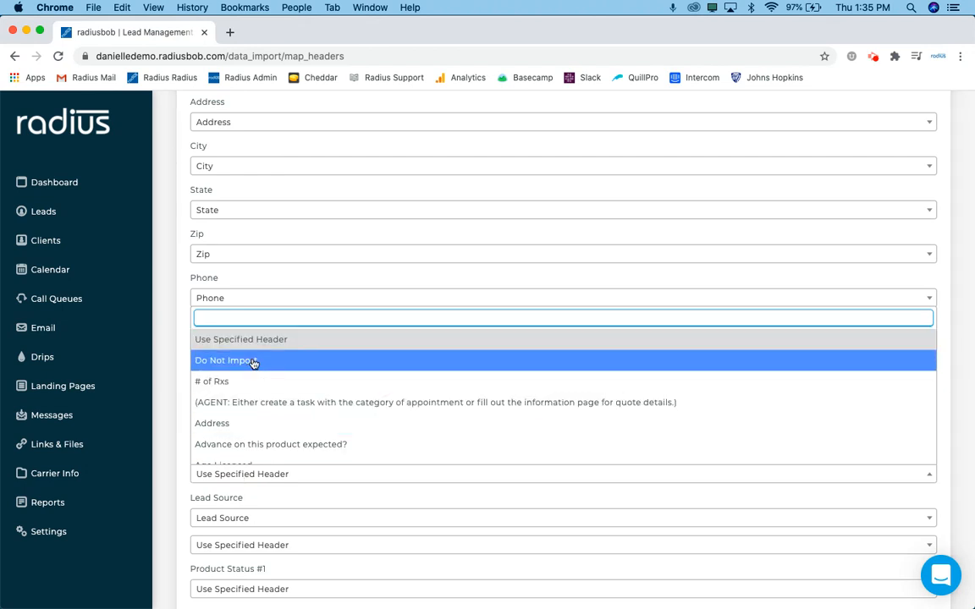
{"action": "left_click", "coordinate": [225, 359]}
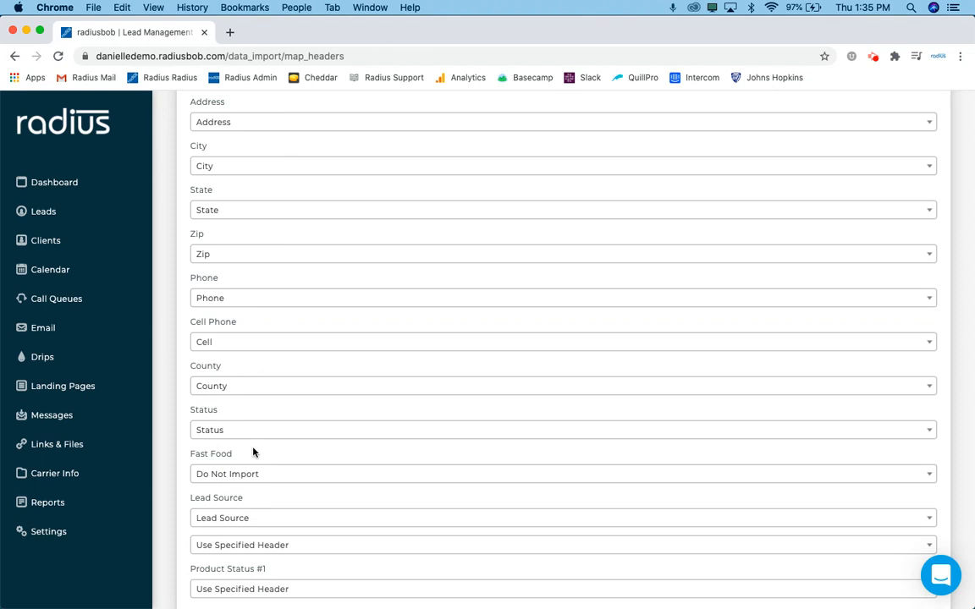
Review the remaining fields down to Product Status #1
{"action": "scroll", "scroll_direction": "down", "scroll_amount": 3}
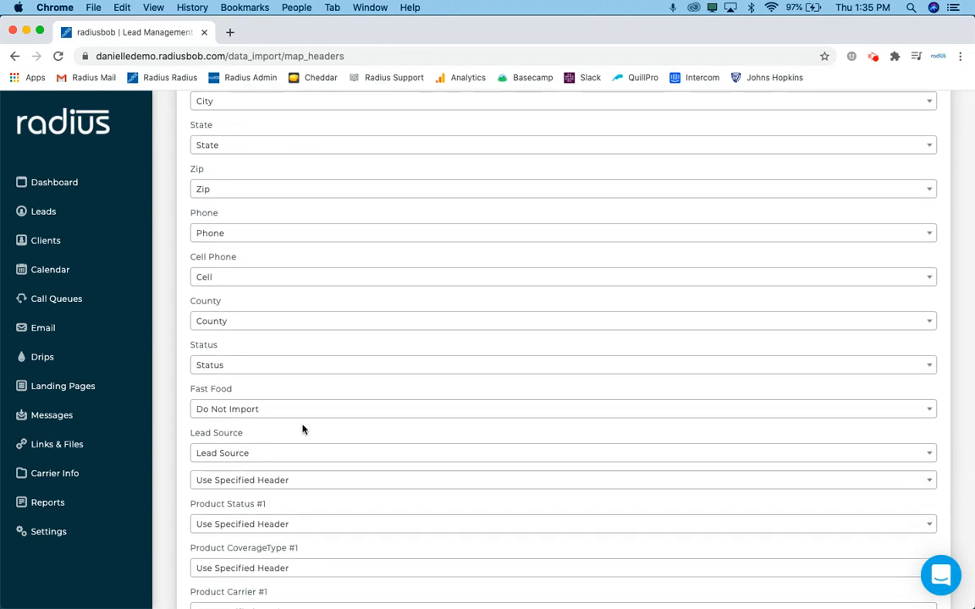
{"action": "scroll", "scroll_direction": "down", "scroll_amount": 3}
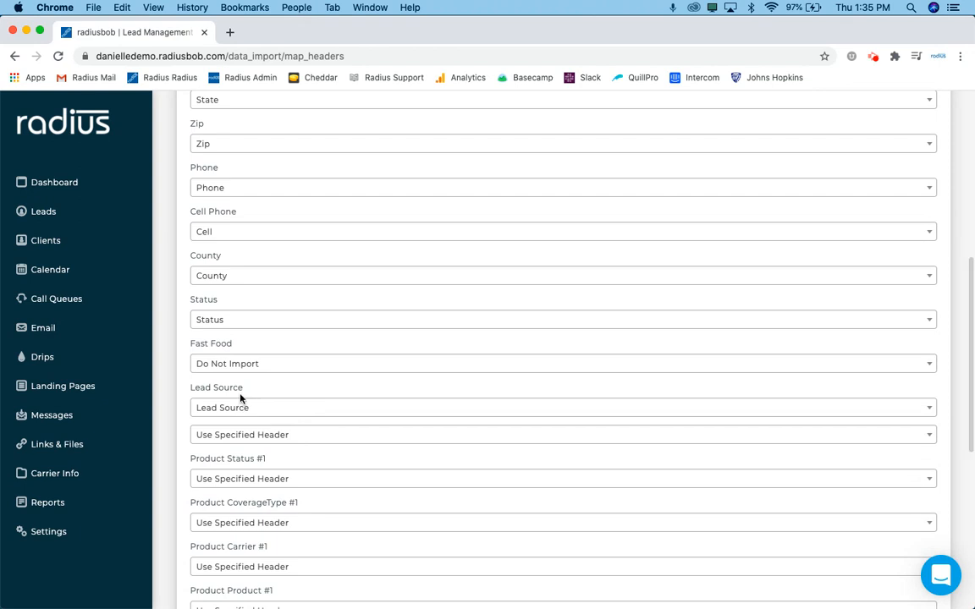
{"action": "scroll", "scroll_direction": "down", "scroll_amount": 3}
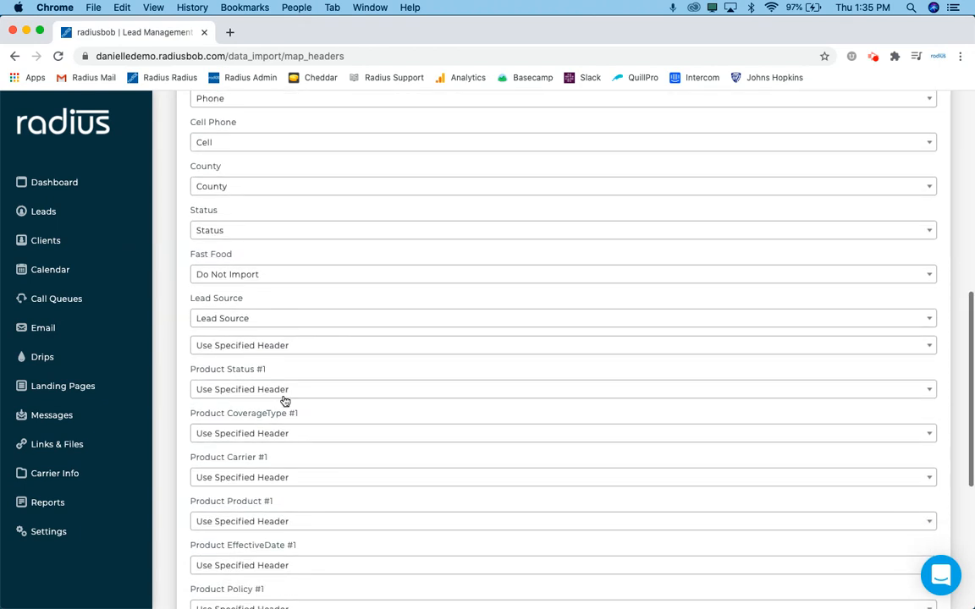
{"action": "mouse_move", "coordinate": [193, 377]}
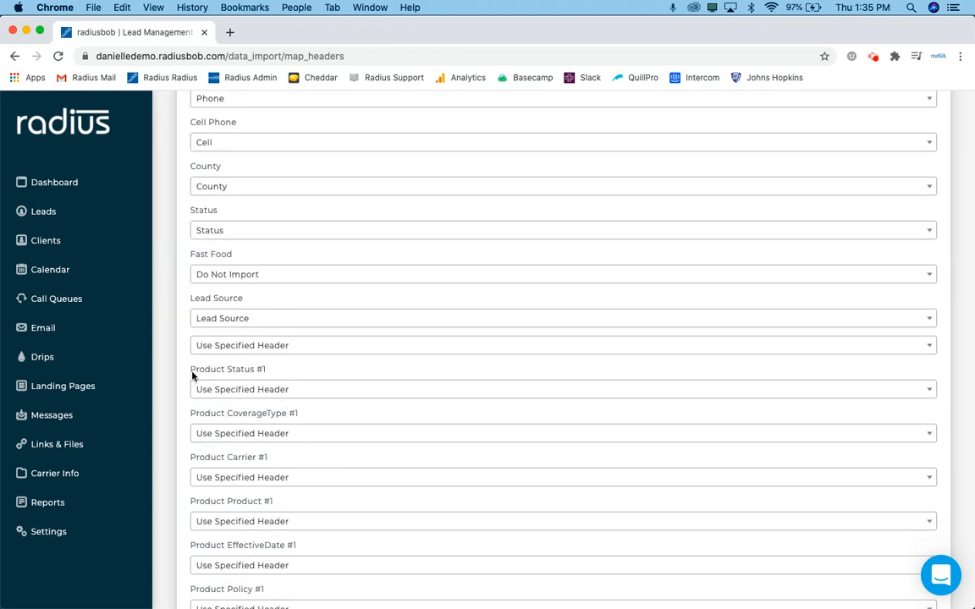
{"action": "double_click", "coordinate": [227, 369]}
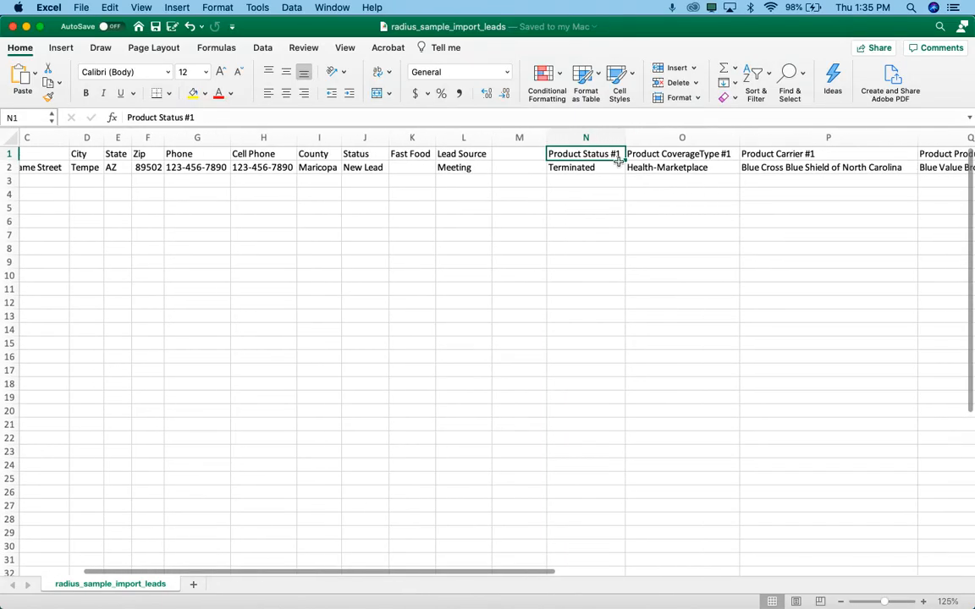
{"action": "left_click", "coordinate": [681, 153]}
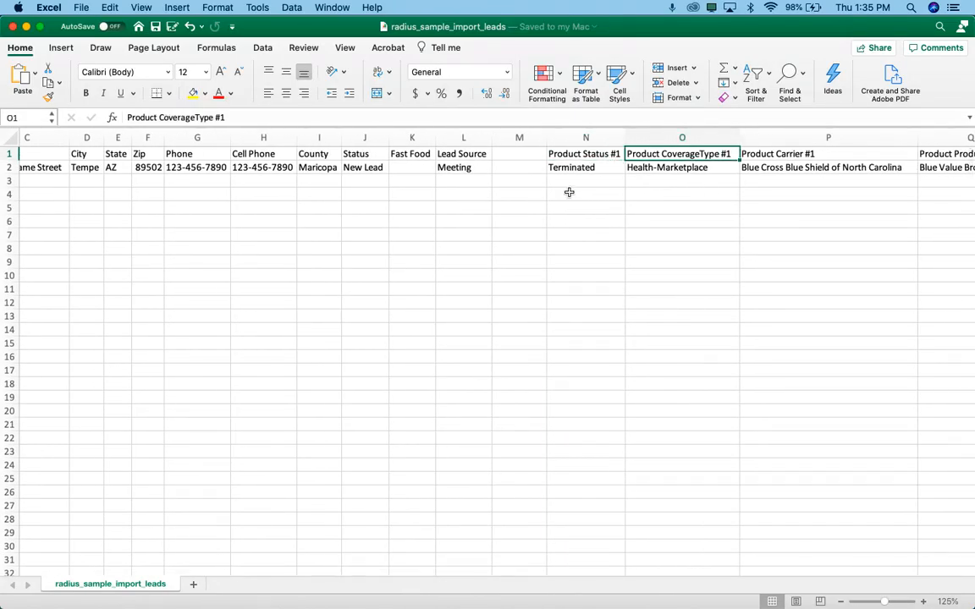
{"action": "mouse_move", "coordinate": [601, 164]}
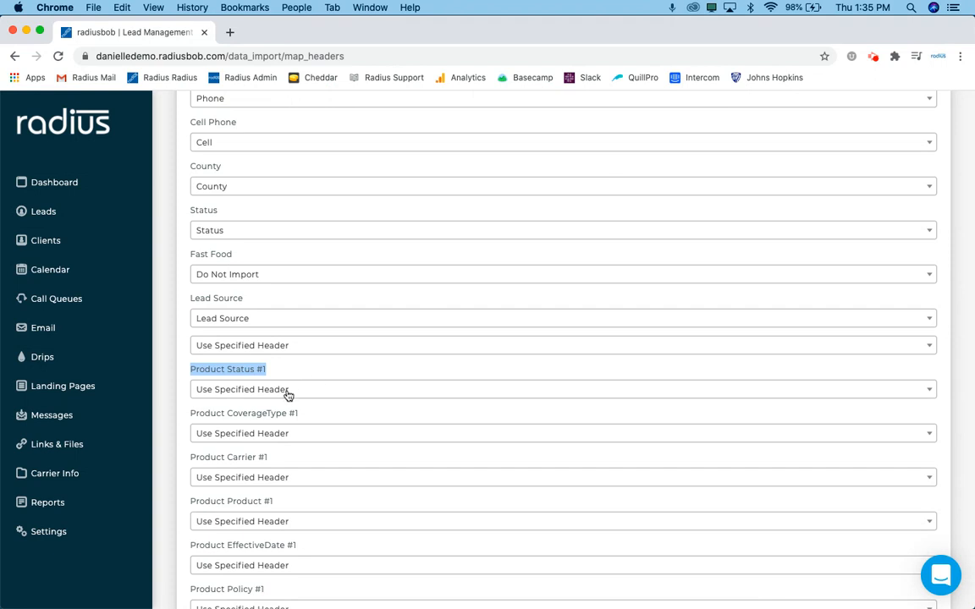
{"action": "mouse_move", "coordinate": [288, 389]}
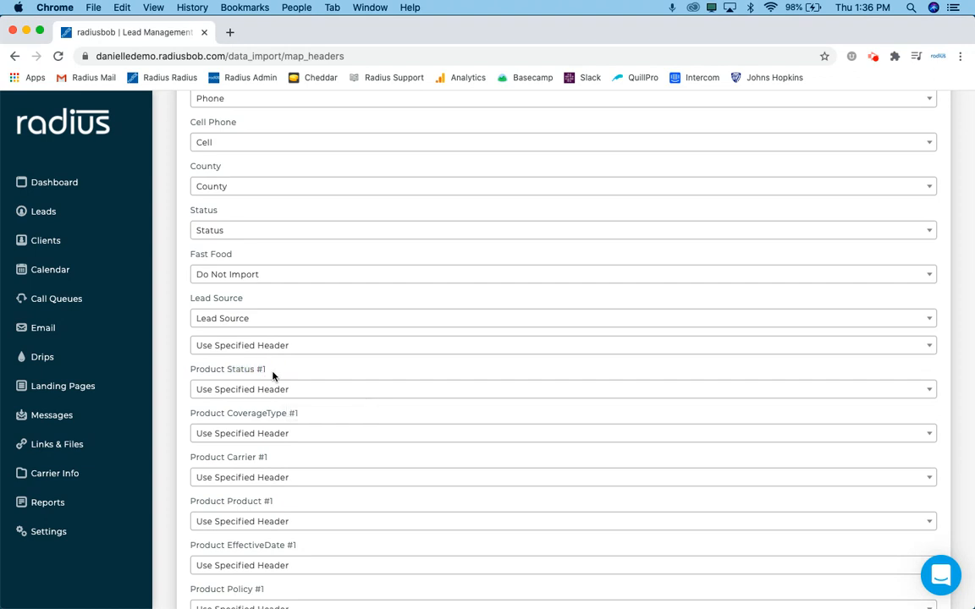
{"action": "mouse_move", "coordinate": [272, 375]}
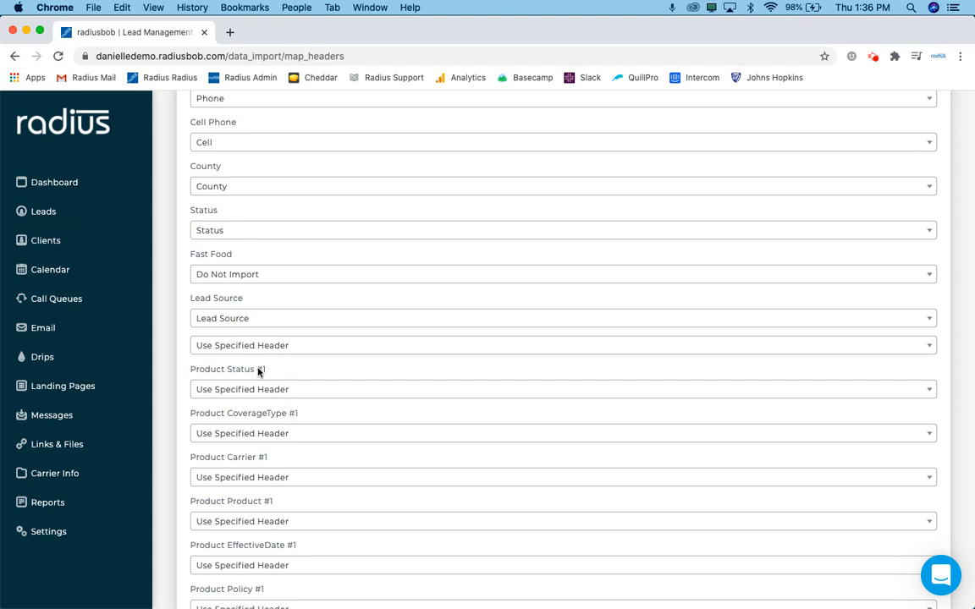
{"action": "mouse_move", "coordinate": [252, 263]}
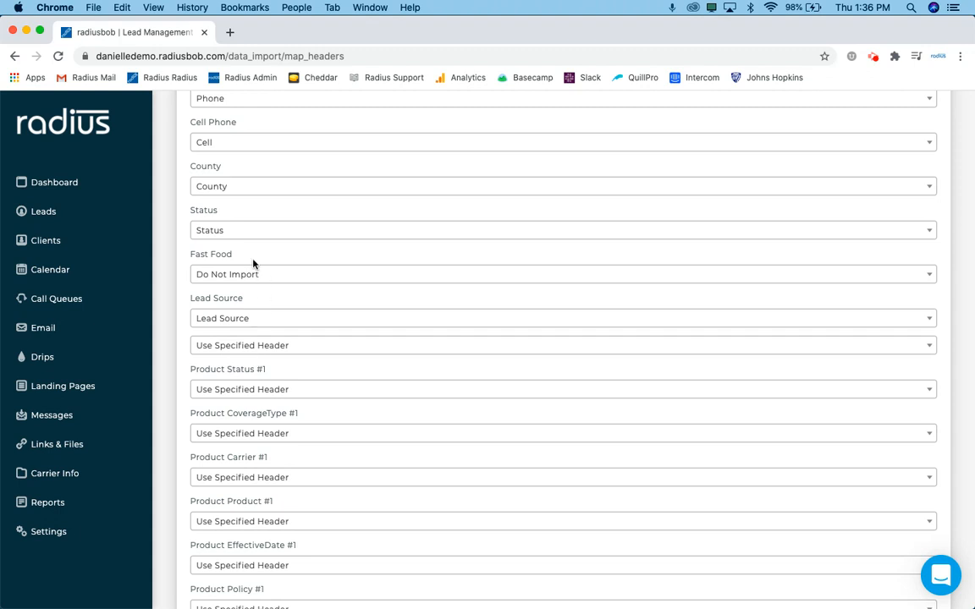
{"action": "mouse_move", "coordinate": [218, 215]}
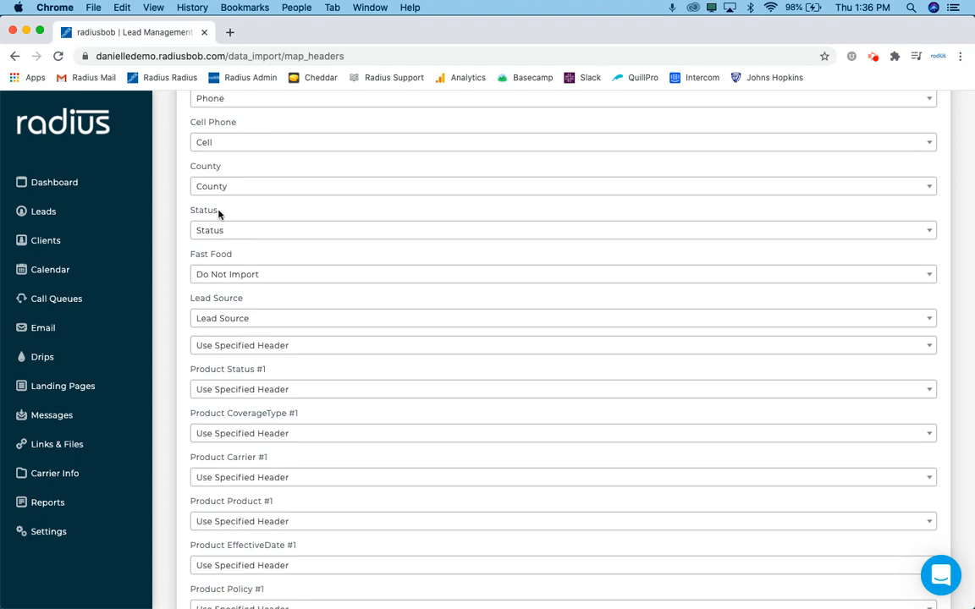
{"action": "double_click", "coordinate": [203, 210]}
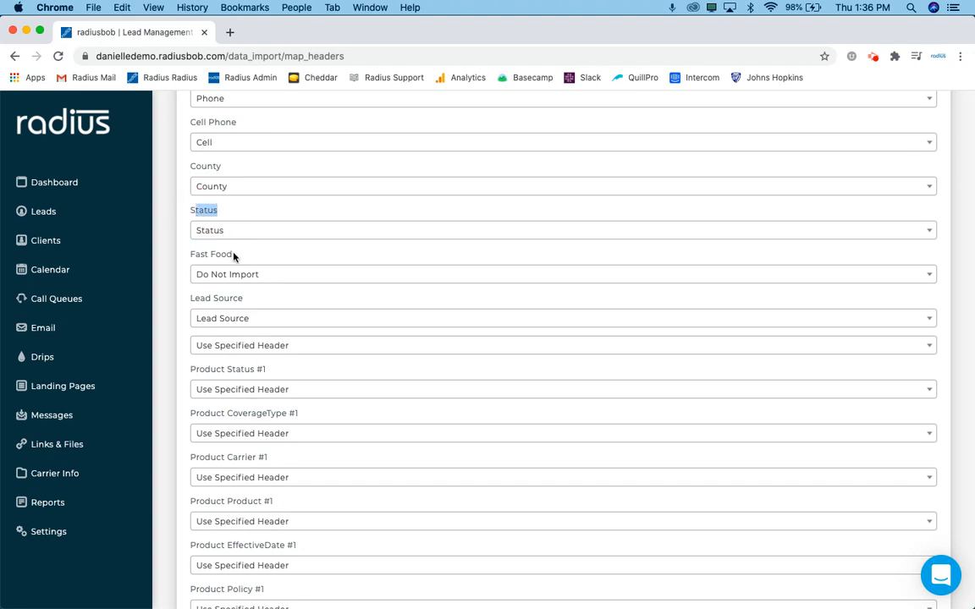
Submit the mapped headers with IMPORT so the lead file is queued
{"action": "scroll", "scroll_direction": "down", "scroll_amount": 3}
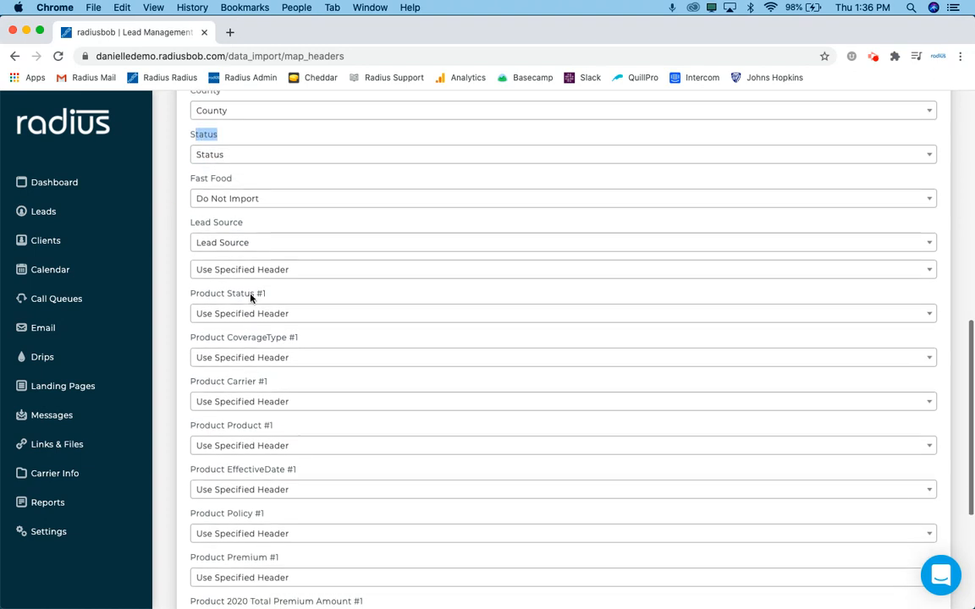
{"action": "scroll", "scroll_direction": "down", "scroll_amount": 3}
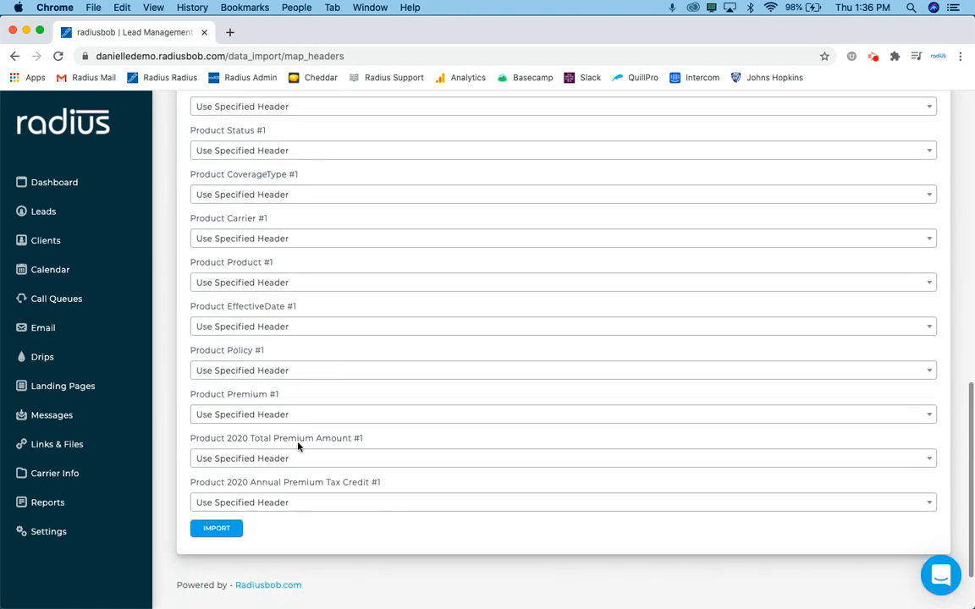
{"action": "left_click", "coordinate": [216, 528]}
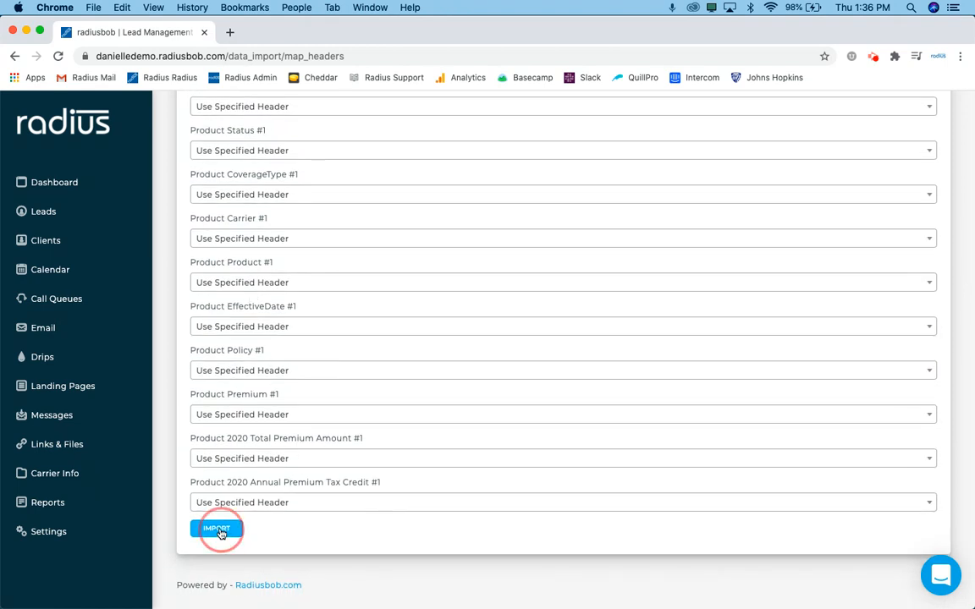
{"action": "left_click", "coordinate": [217, 528]}
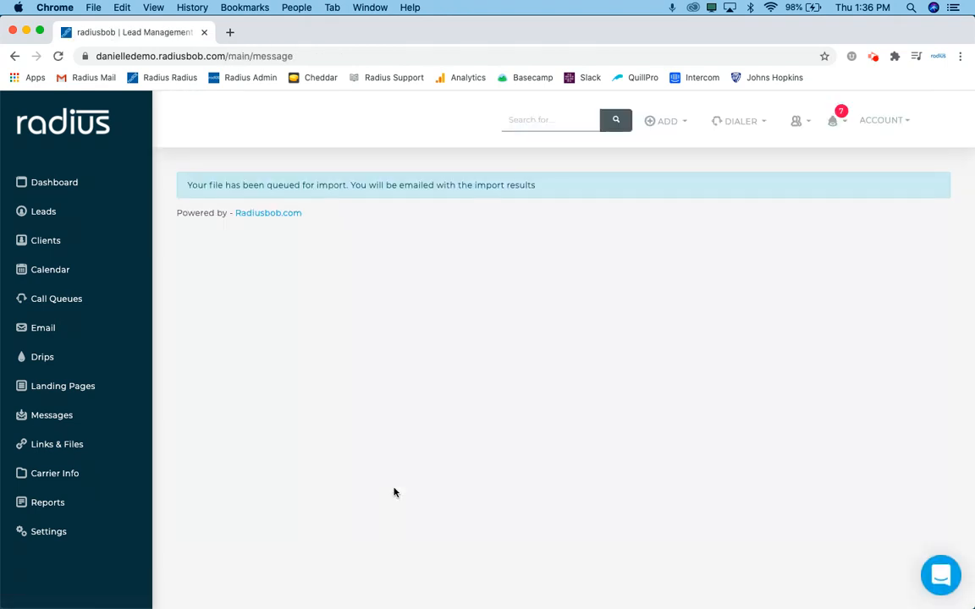
{"action": "mouse_move", "coordinate": [335, 234]}
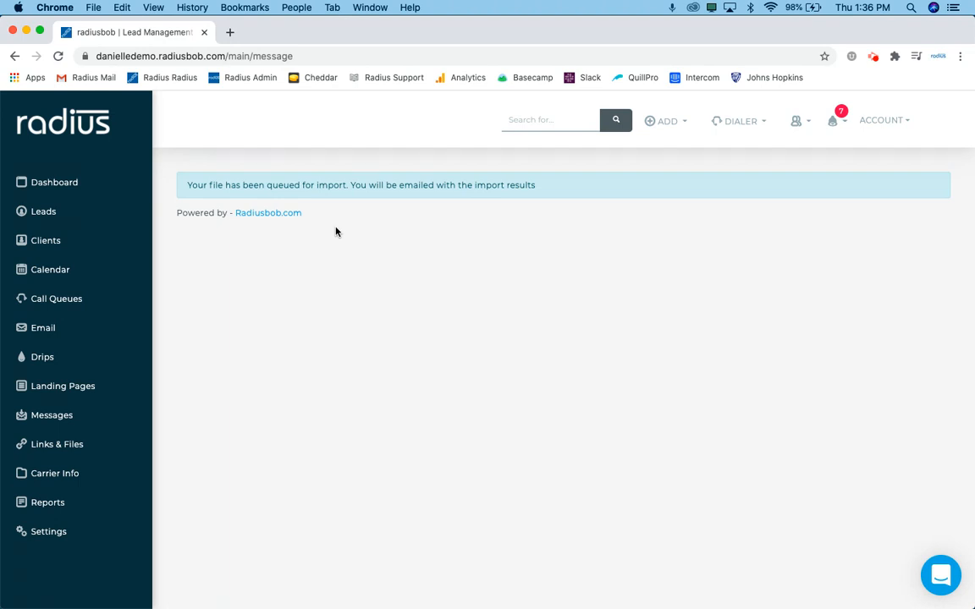
{"action": "mouse_move", "coordinate": [444, 301]}
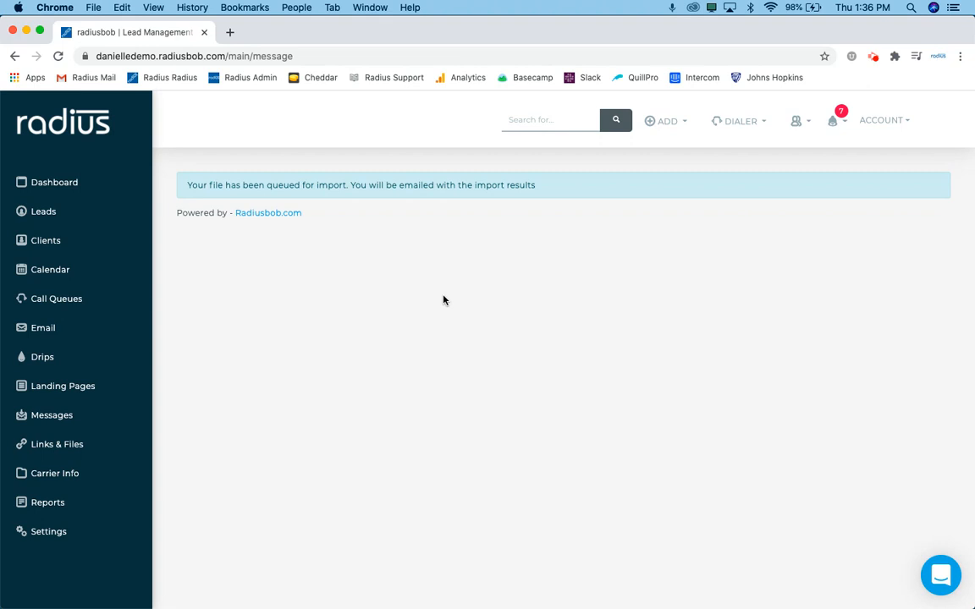
{"action": "mouse_move", "coordinate": [457, 254]}
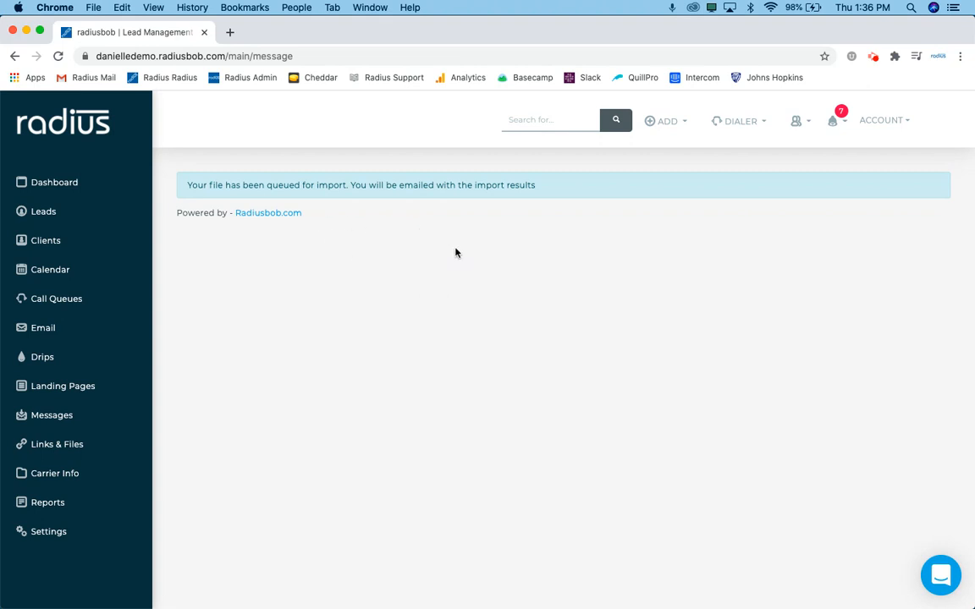
{"action": "mouse_move", "coordinate": [446, 243]}
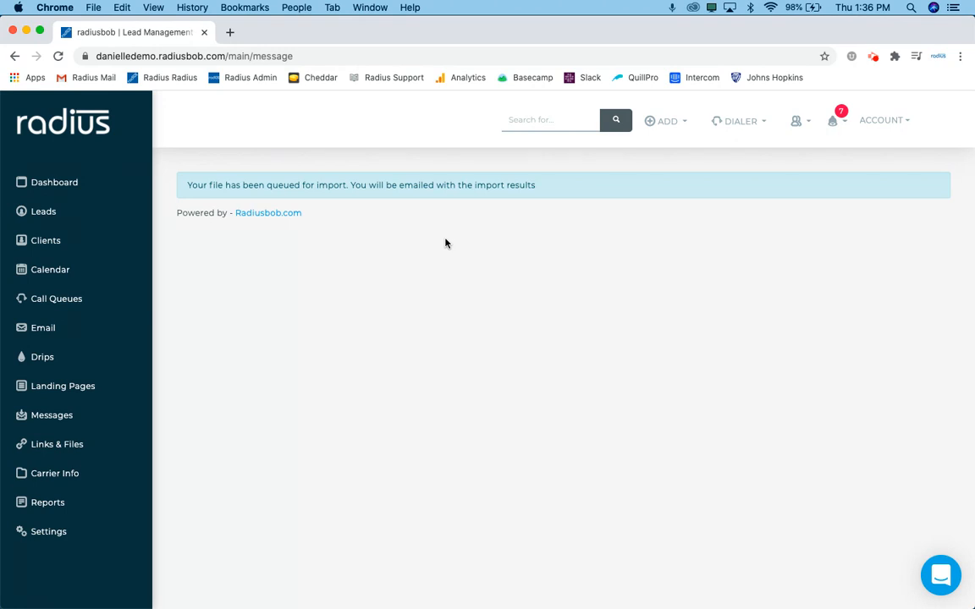
{"action": "mouse_move", "coordinate": [216, 261]}
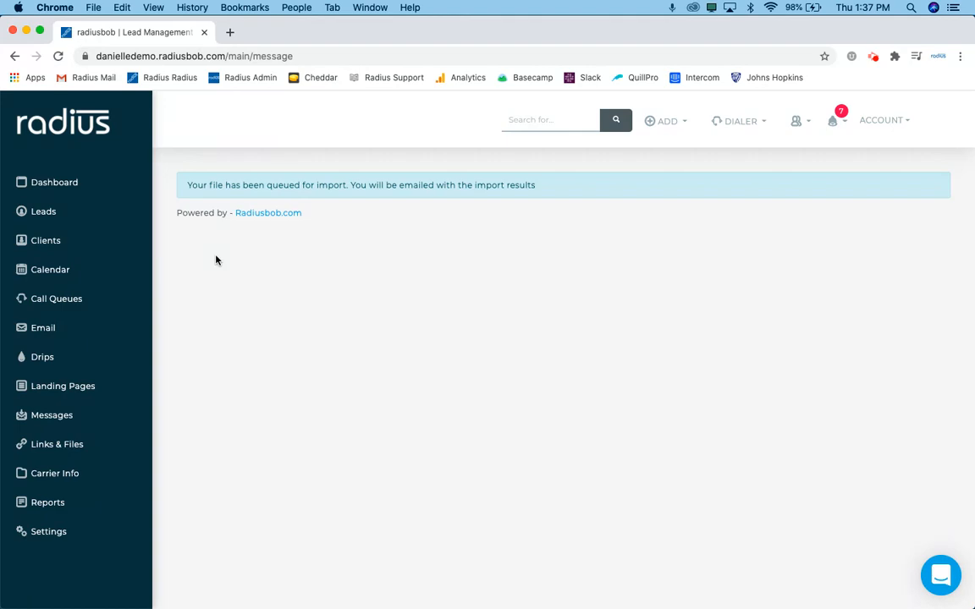
{"action": "left_click", "coordinate": [44, 209]}
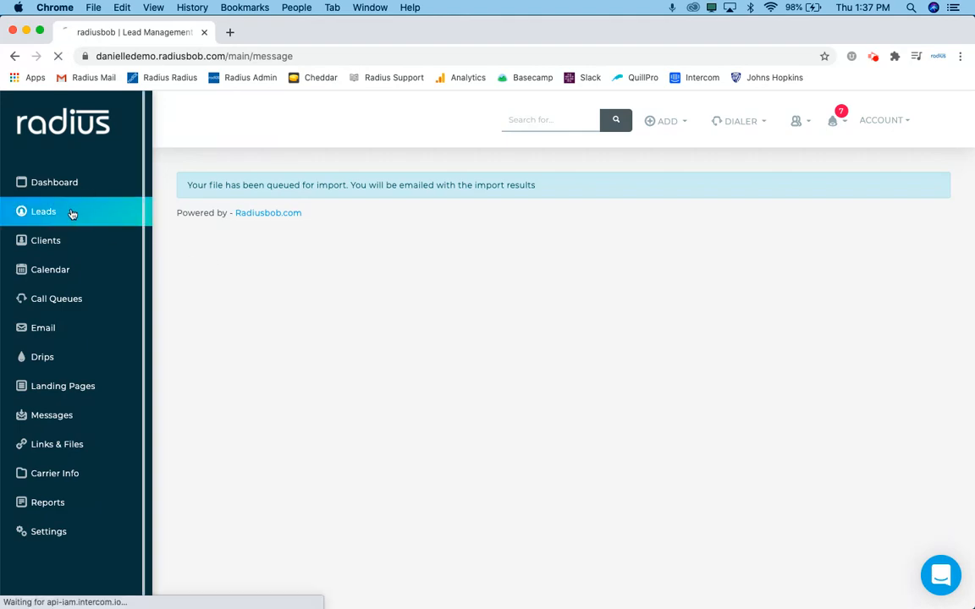
{"action": "left_click", "coordinate": [44, 210]}
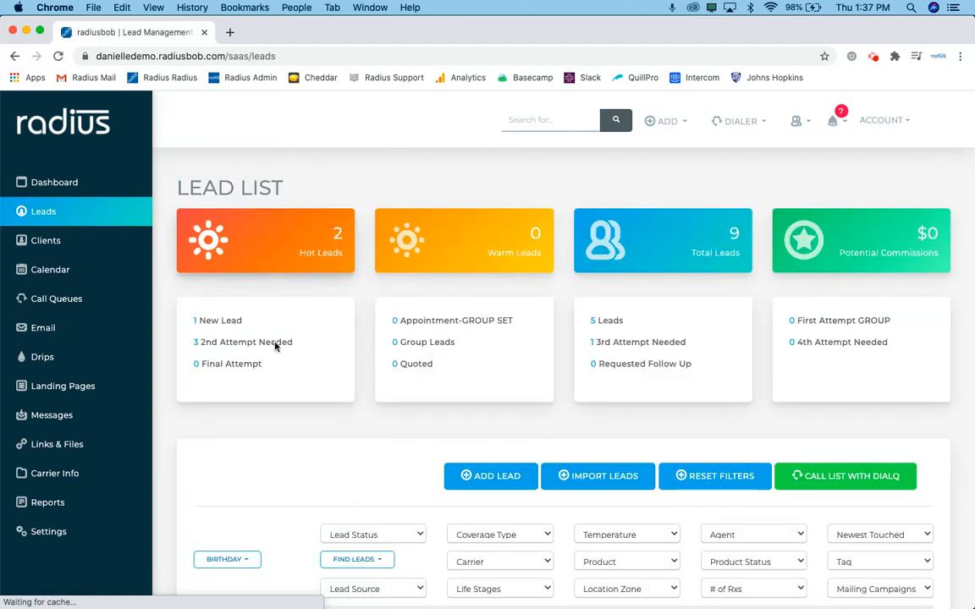
{"action": "scroll", "scroll_direction": "down", "scroll_amount": 3}
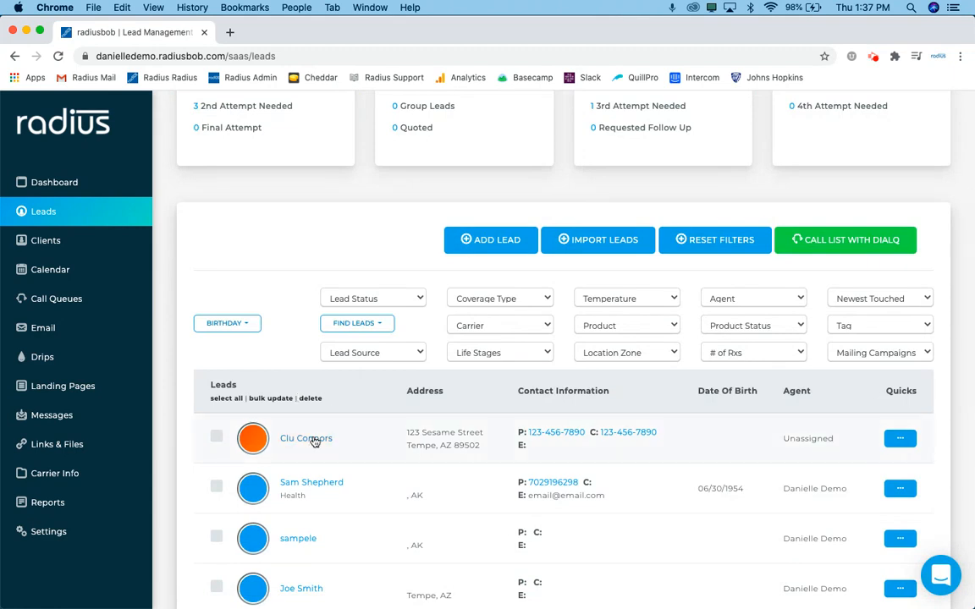
{"action": "left_click", "coordinate": [307, 438]}
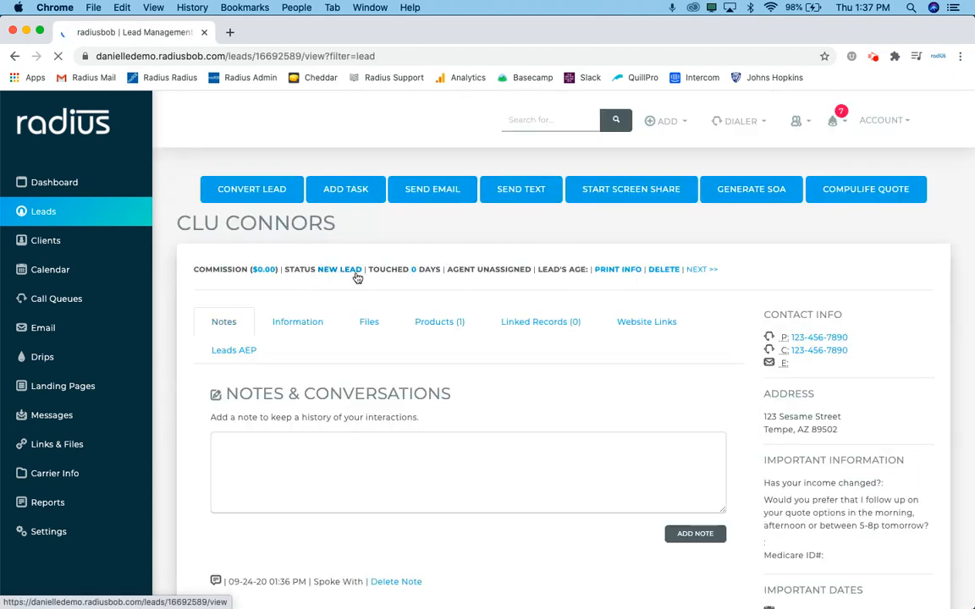